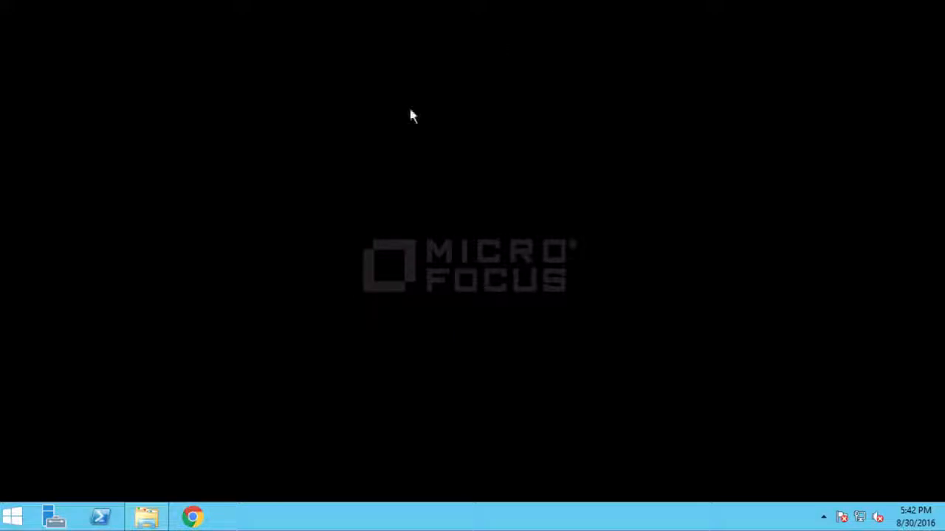
Launch AMSetup.exe from the Setup folder of the am9suite installation share.
left_click(146, 516)
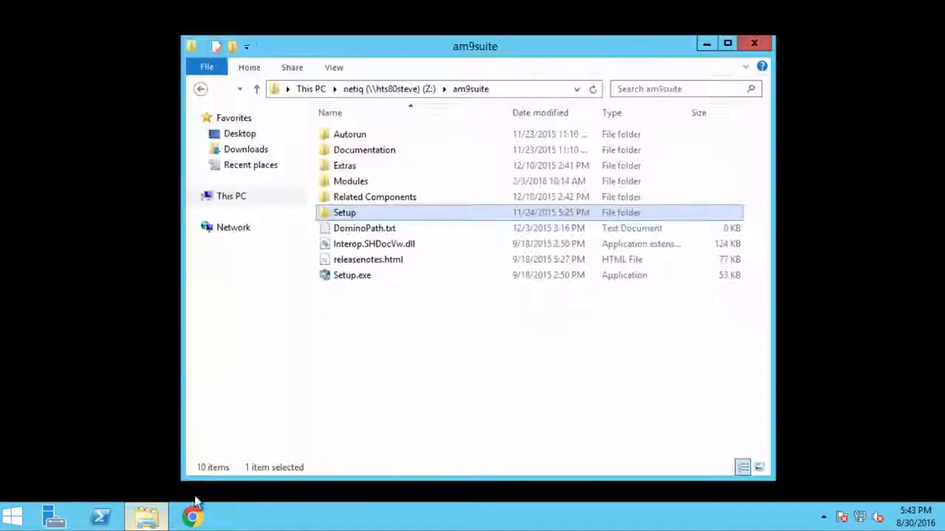
mouse_move(425, 294)
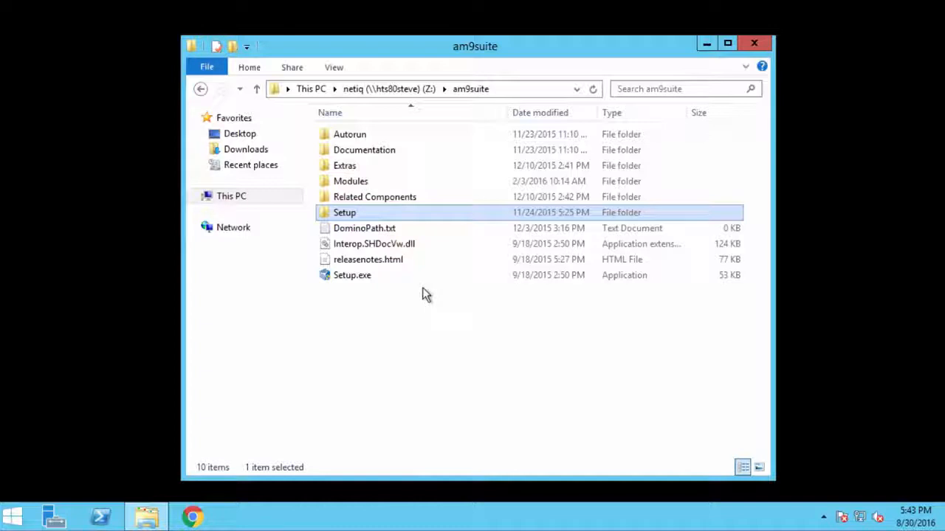
mouse_move(445, 297)
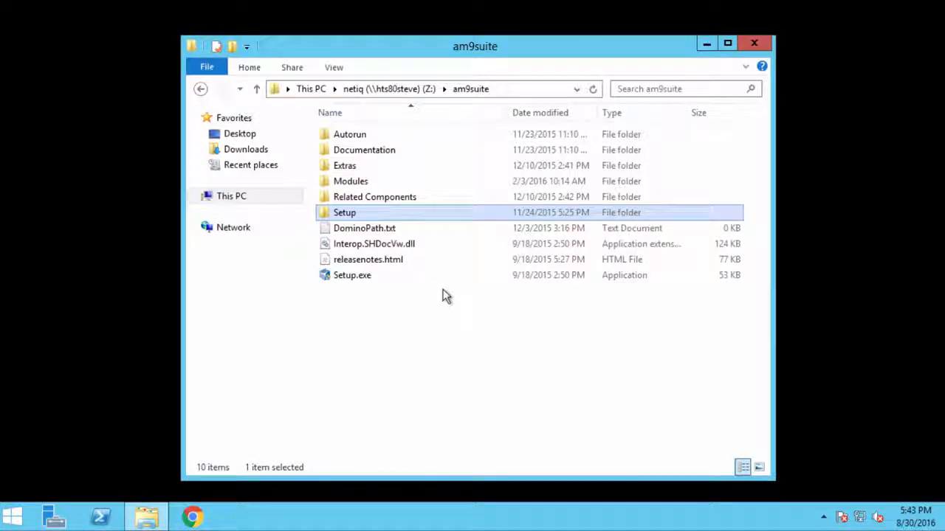
mouse_move(347, 218)
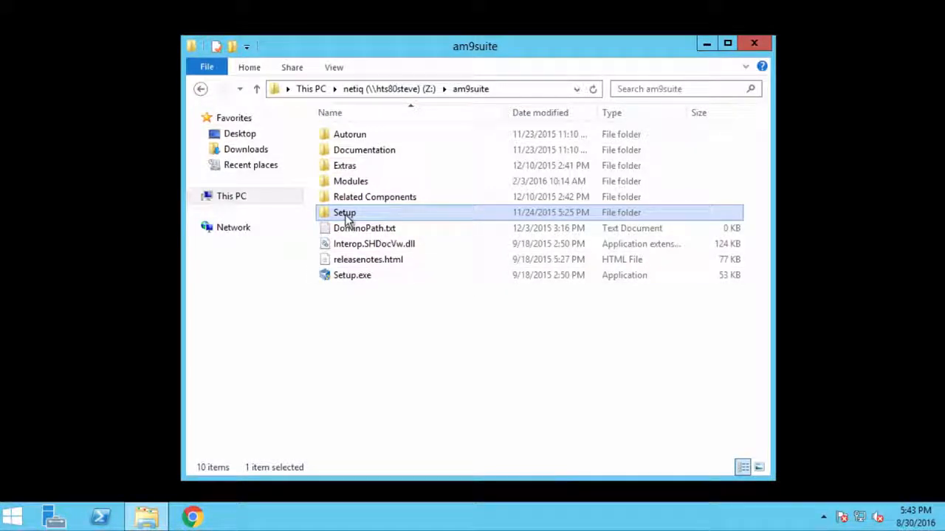
double_click(345, 212)
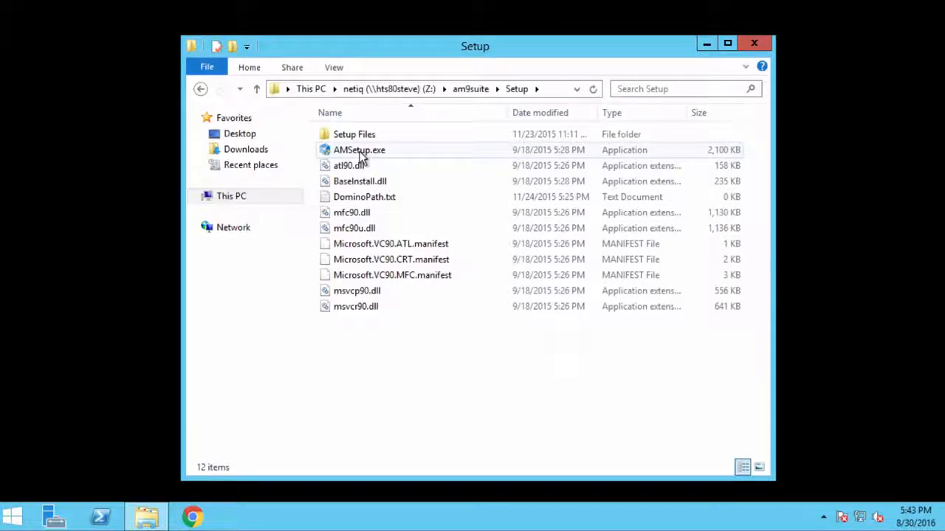
right_click(360, 150)
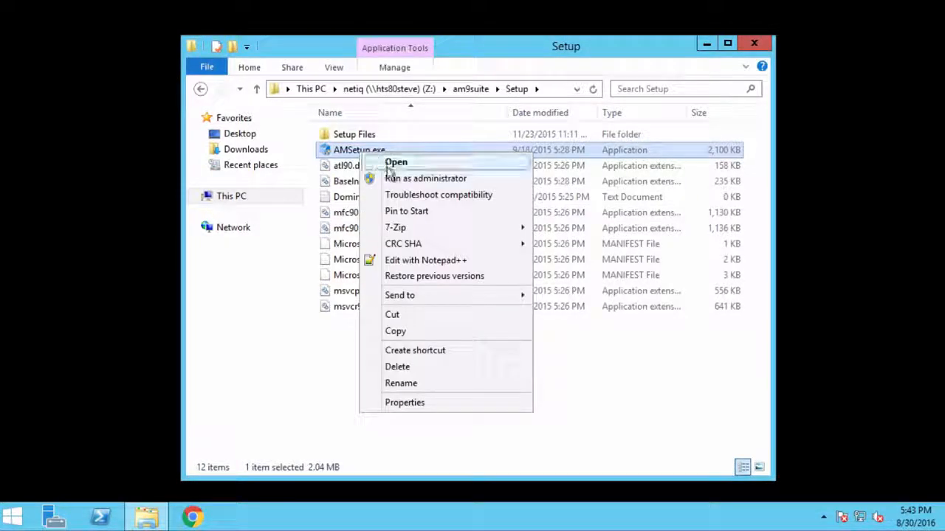
left_click(425, 178)
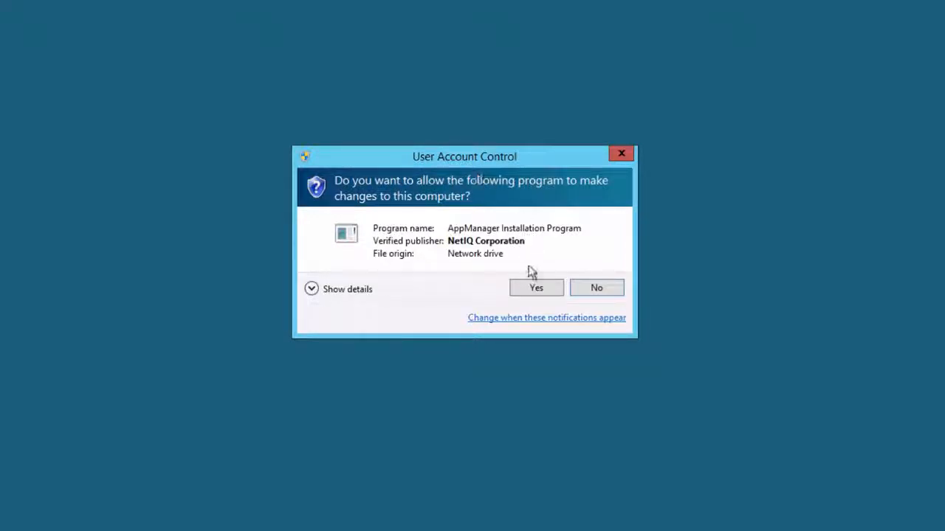
Approve the installer's permission prompt and select only the Task Scheduler component.
left_click(536, 288)
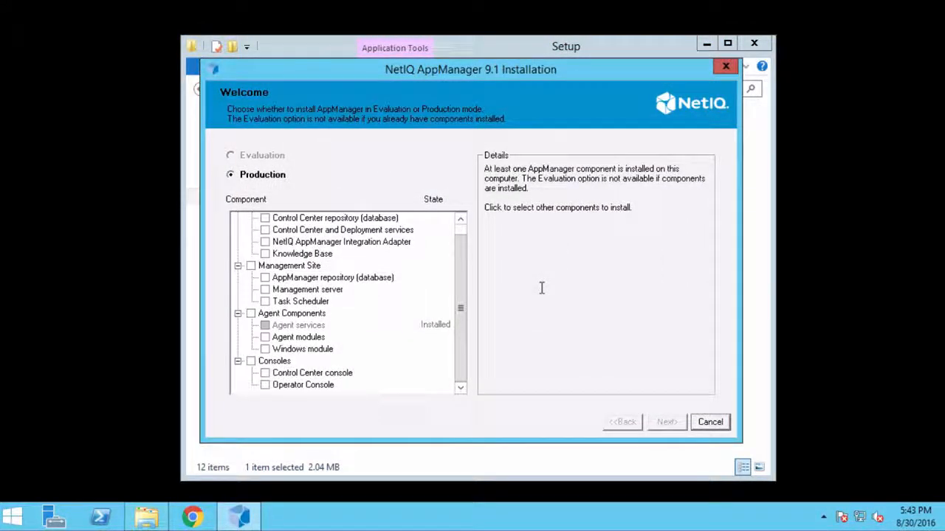
mouse_move(277, 203)
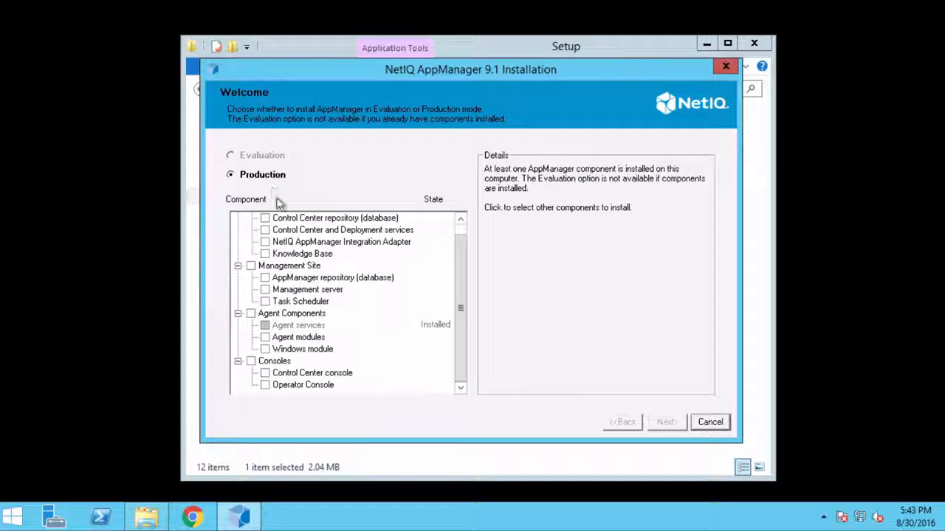
mouse_move(272, 301)
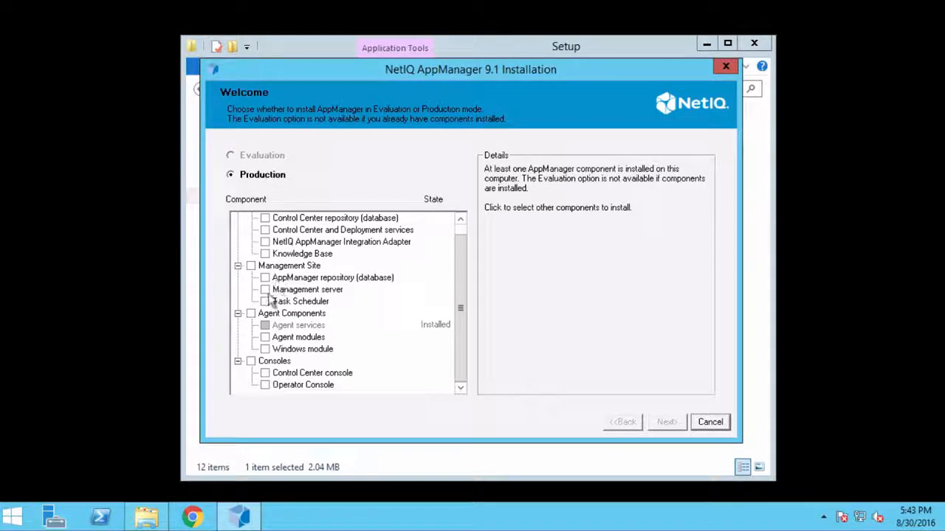
left_click(265, 302)
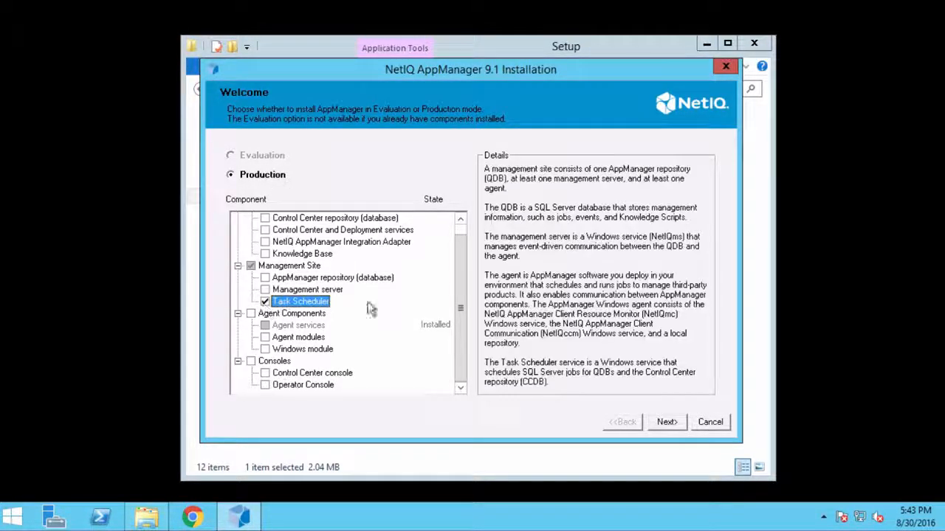
left_click(666, 422)
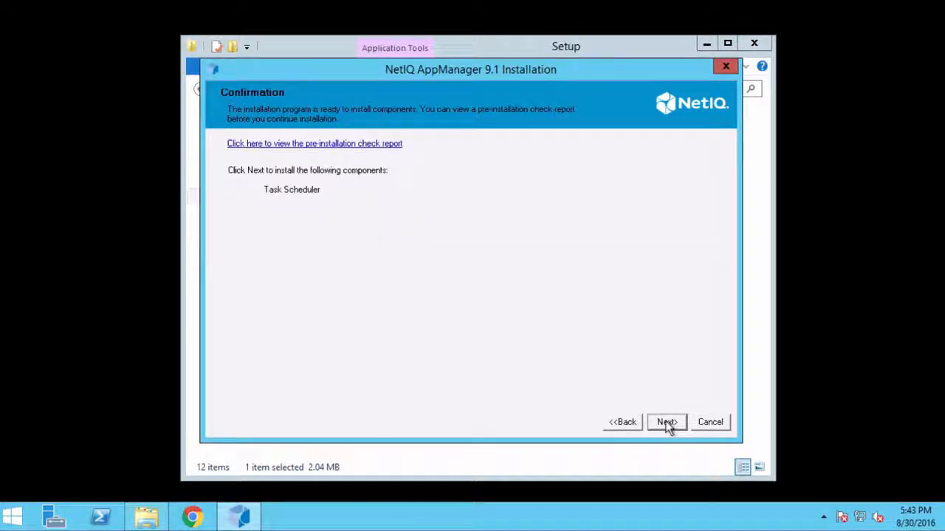
mouse_move(435, 191)
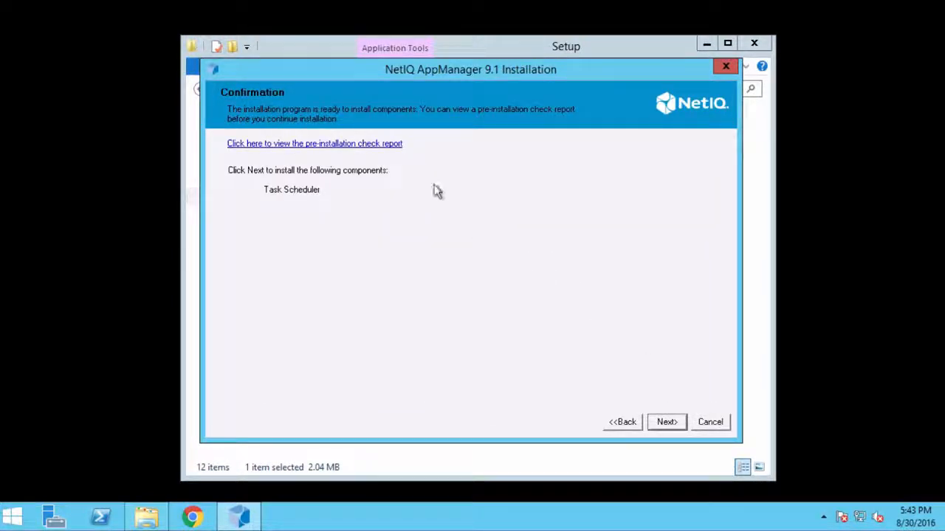
mouse_move(376, 152)
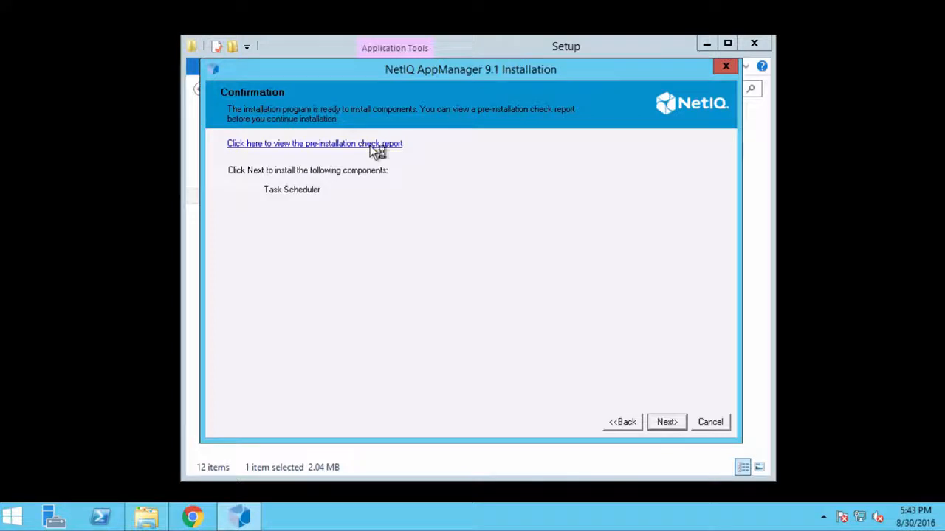
left_click(314, 144)
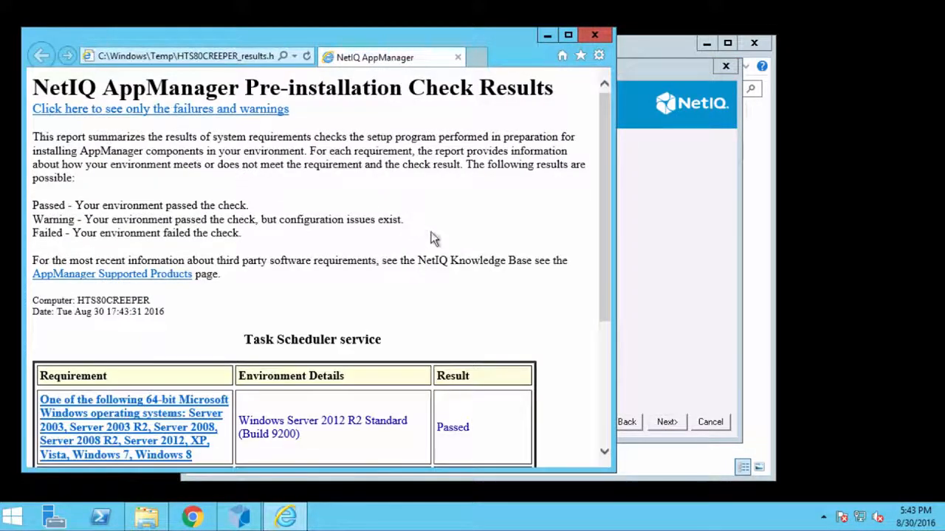
scroll("down", 3)
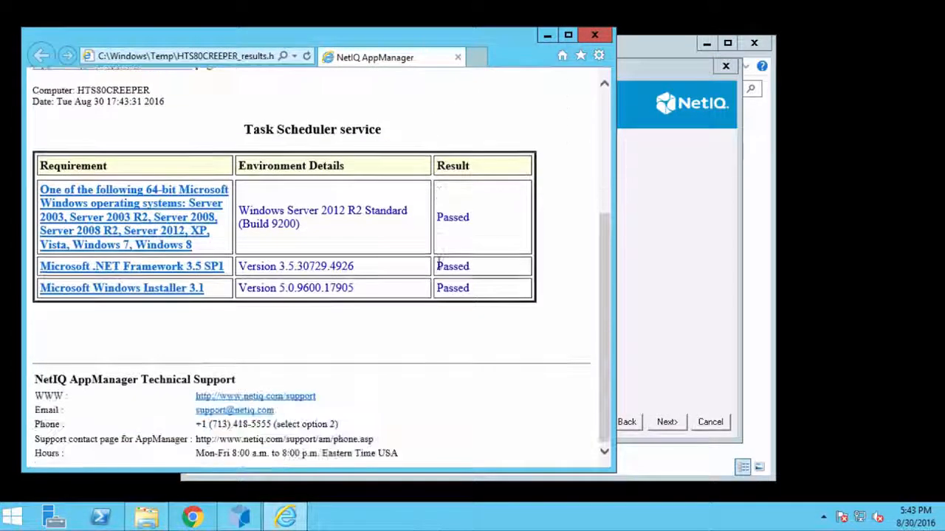
mouse_move(406, 235)
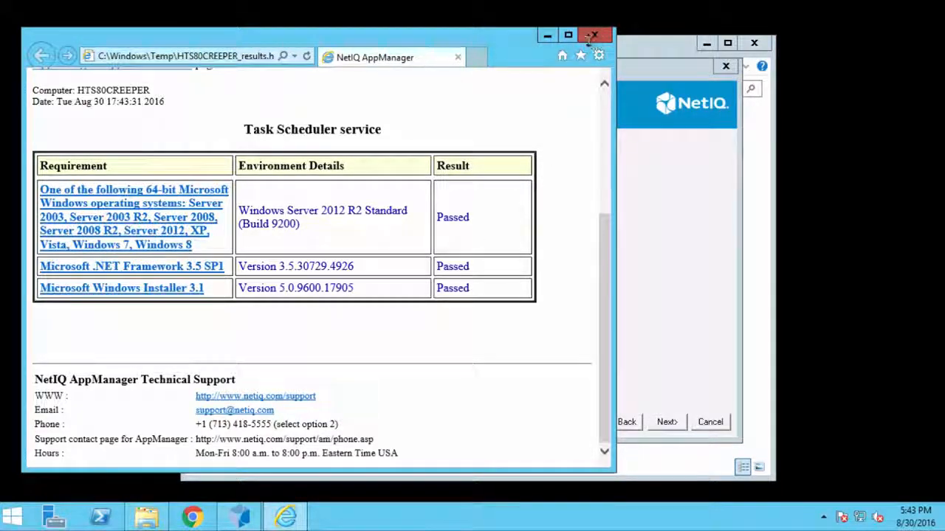
left_click(594, 35)
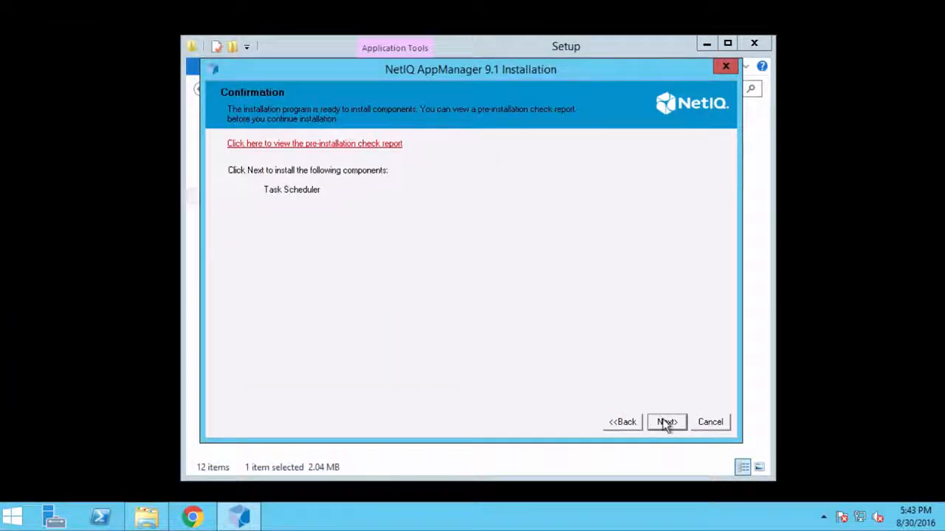
Start the Task Scheduler Service InstallShield wizard and accept its license terms.
left_click(666, 421)
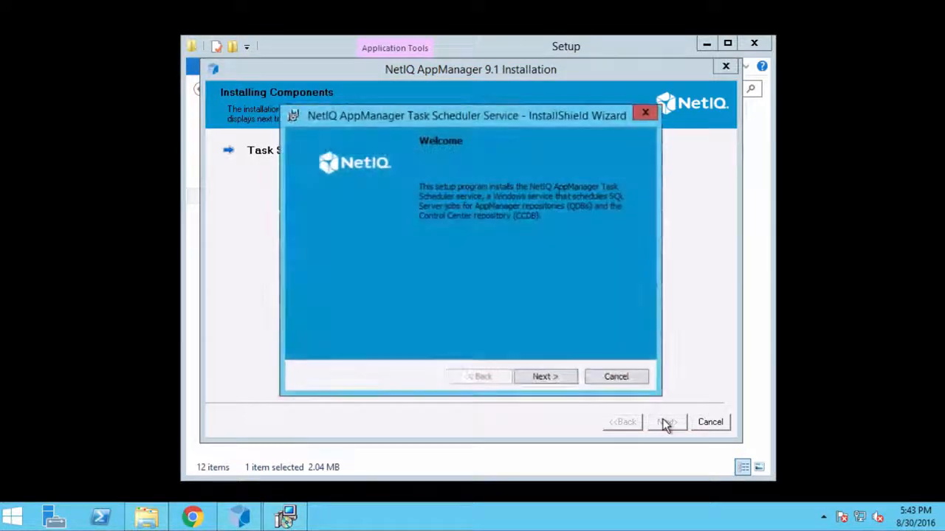
left_click(545, 376)
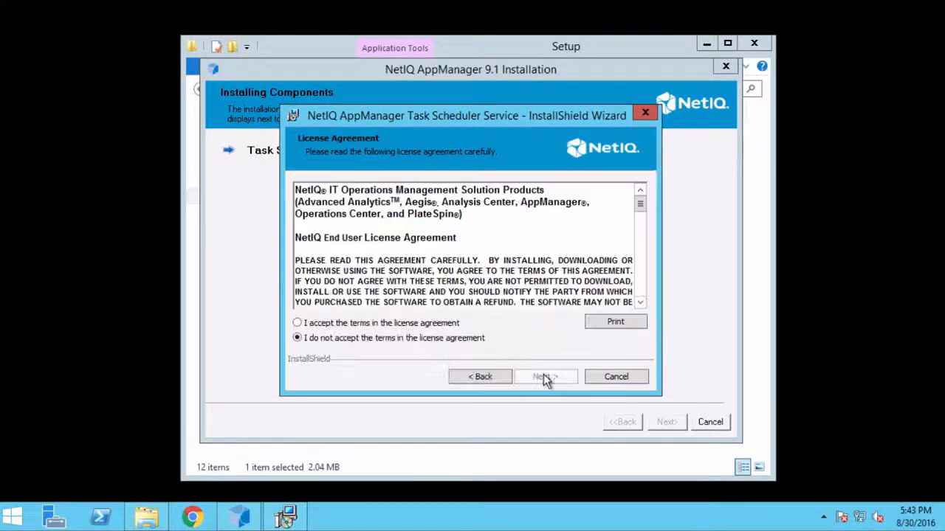
mouse_move(403, 332)
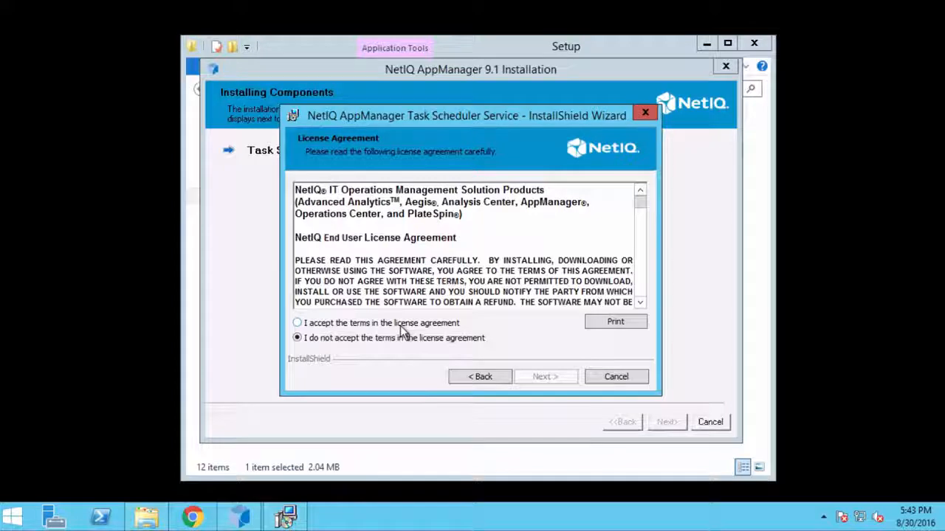
left_click(296, 323)
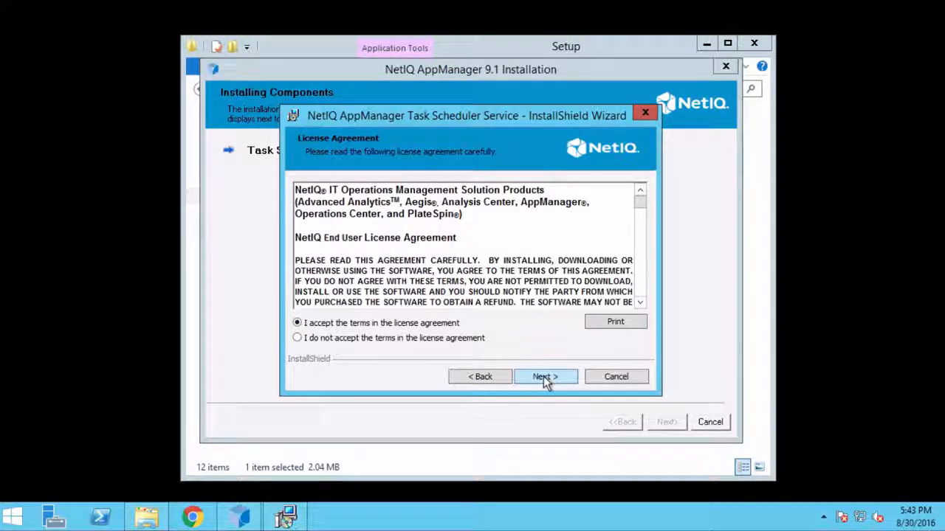
left_click(545, 377)
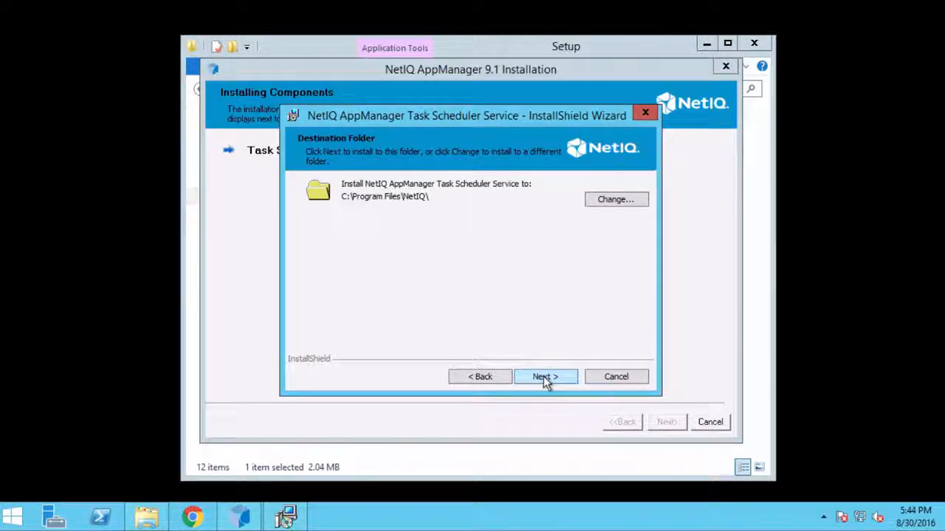
Keep C:\Program Files\NetIQ\ and run the service as Windows account UAC\svc_netiq with password.
left_click(545, 376)
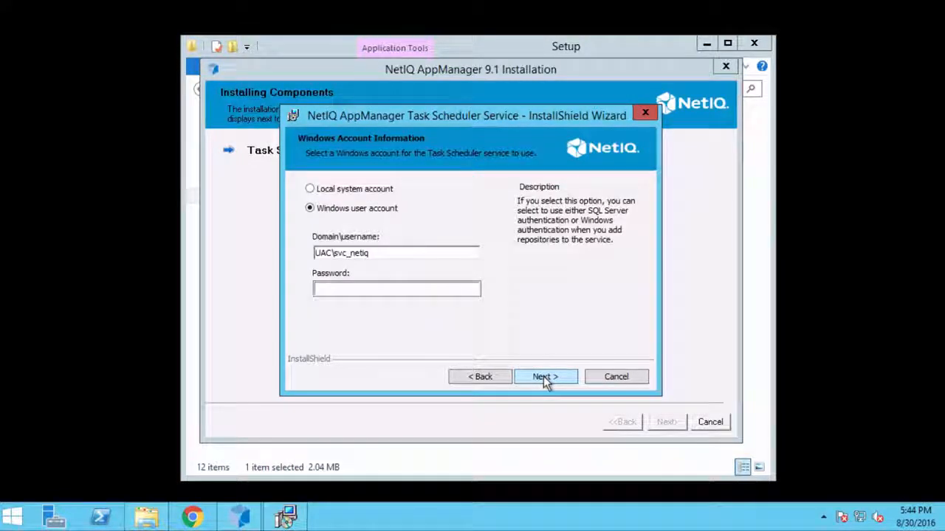
mouse_move(544, 333)
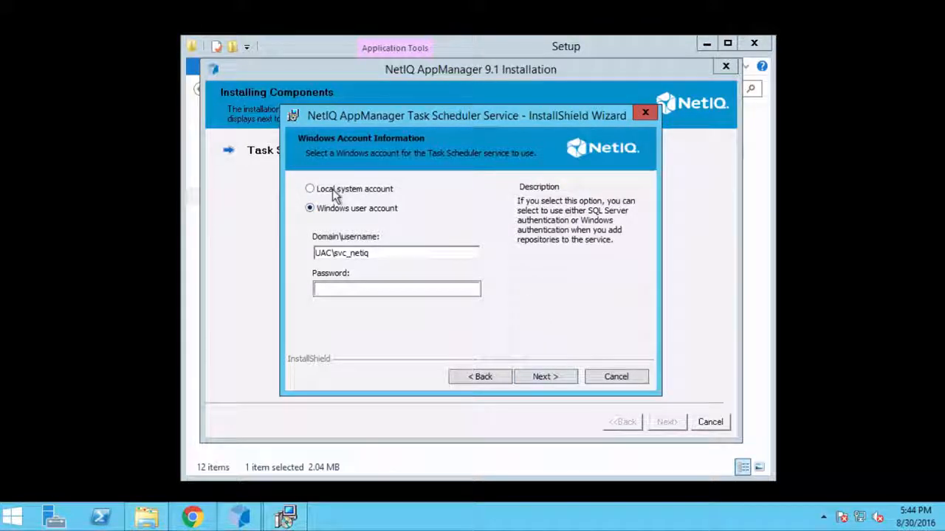
left_click(309, 189)
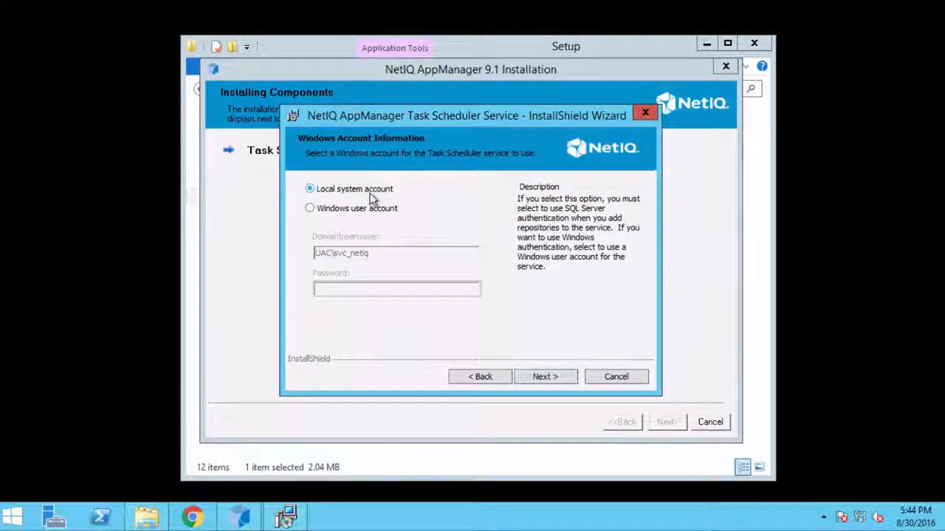
mouse_move(535, 218)
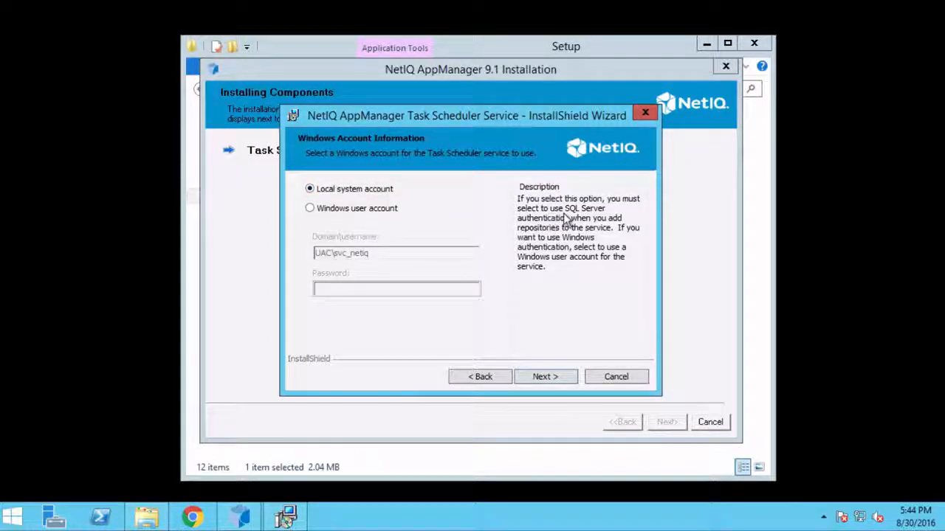
mouse_move(561, 229)
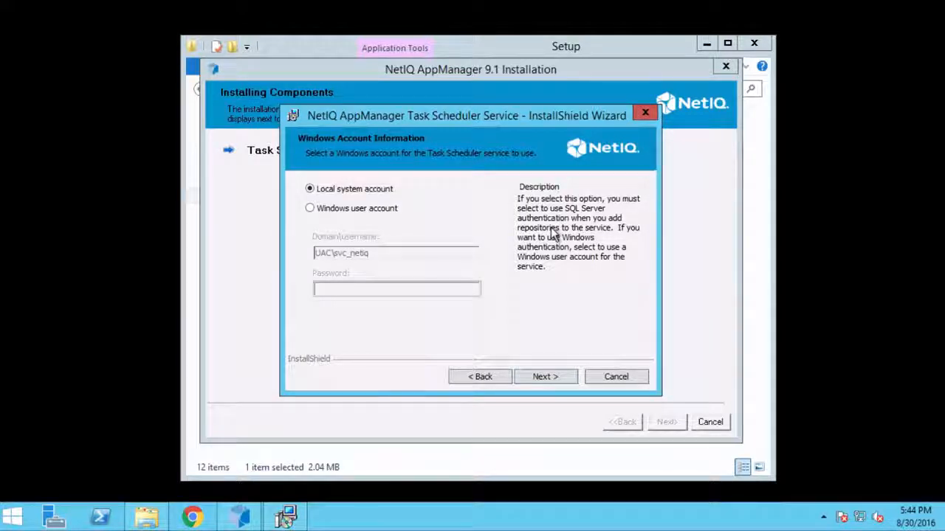
mouse_move(362, 218)
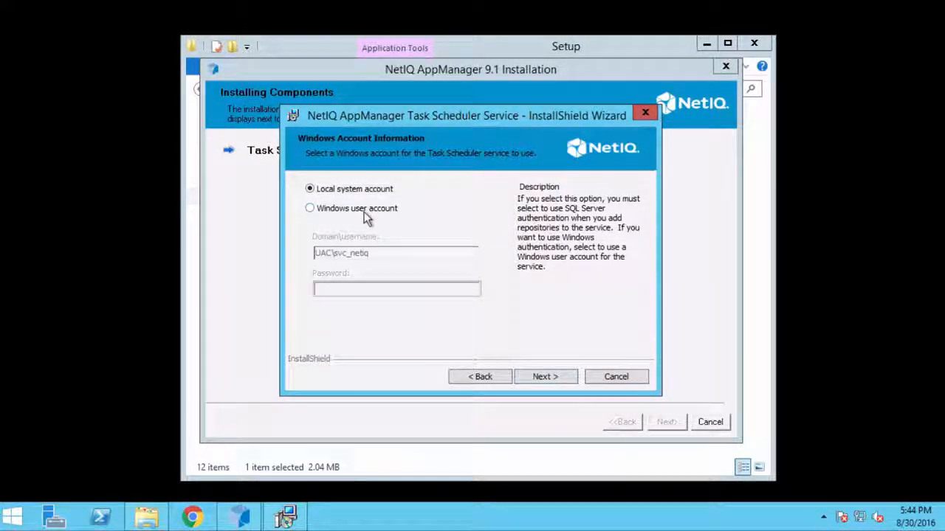
left_click(310, 208)
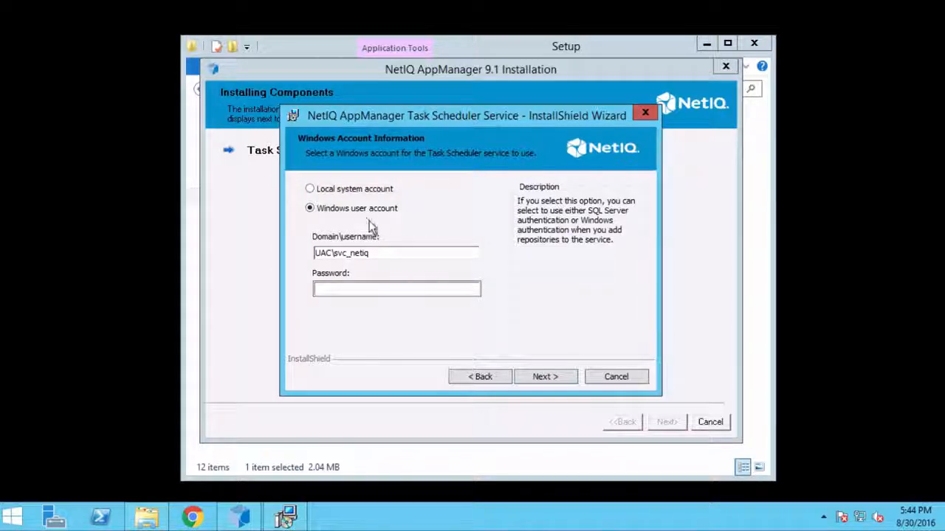
mouse_move(361, 240)
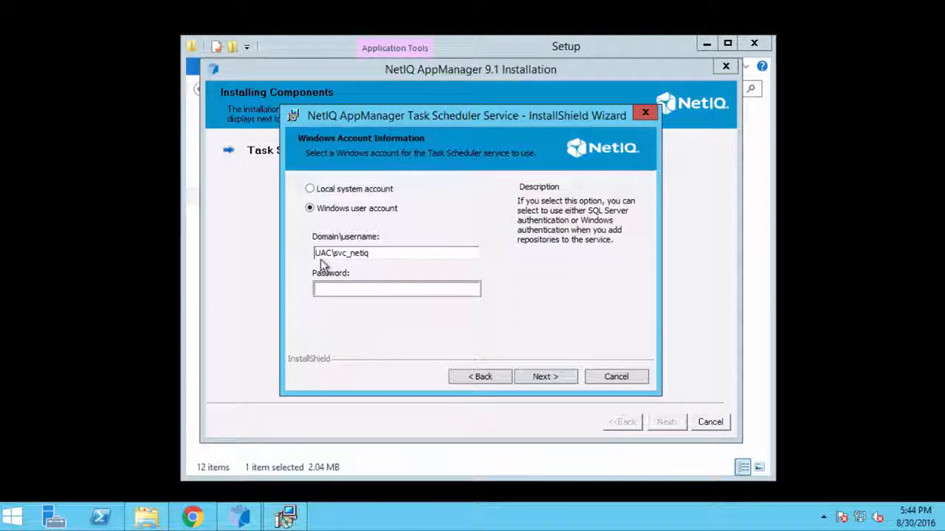
left_click(396, 289)
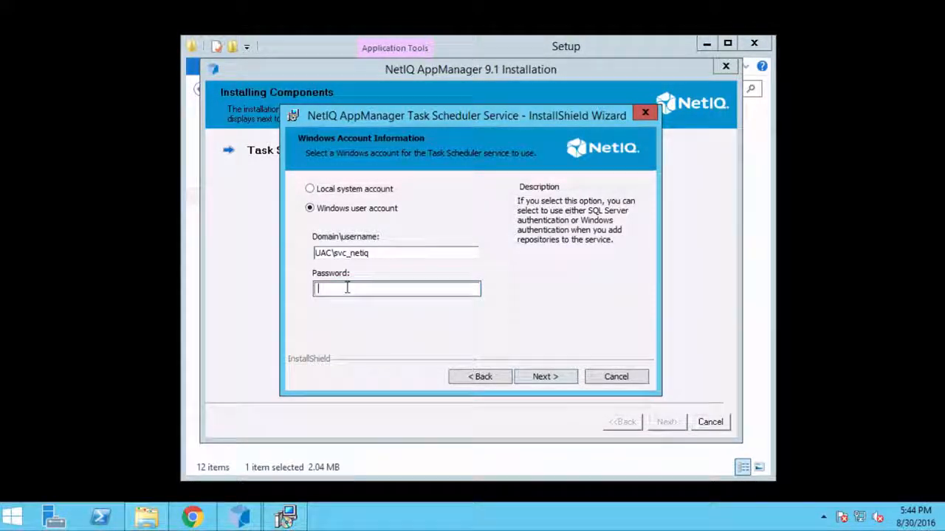
type("password")
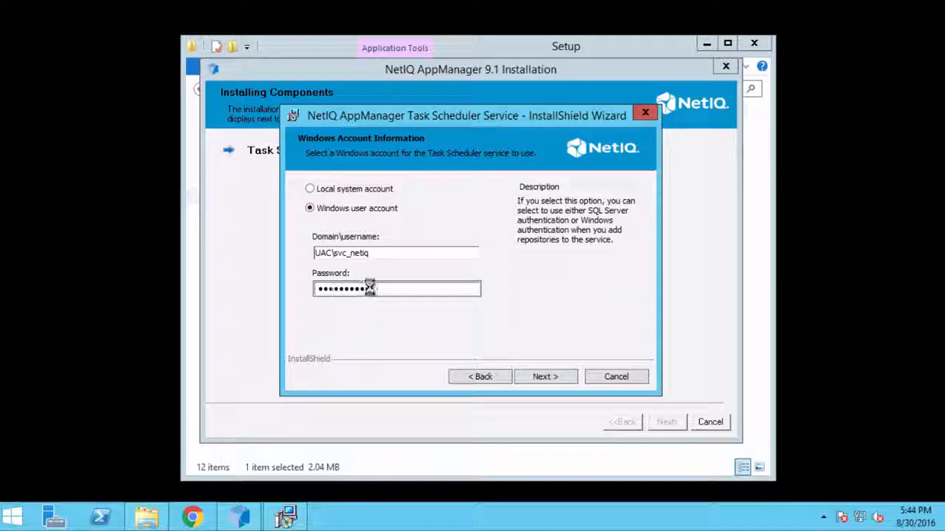
left_click(544, 376)
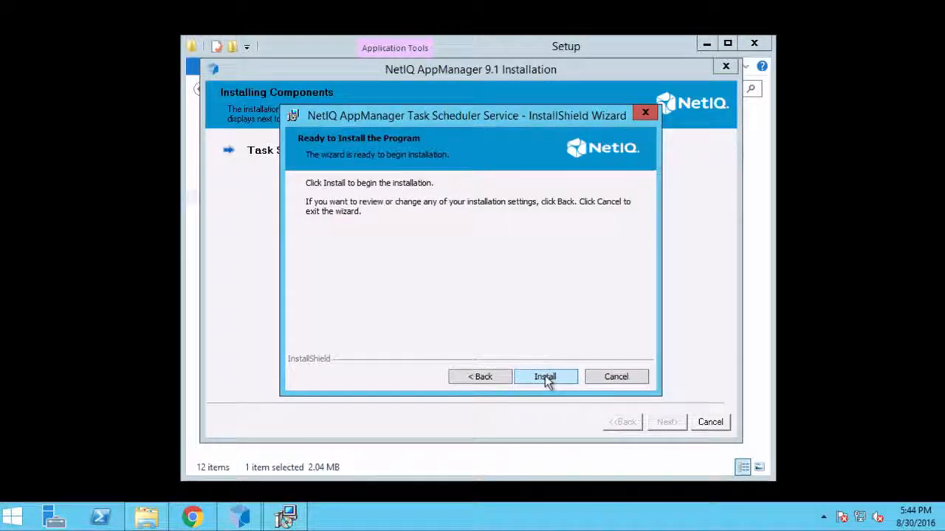
Install the Task Scheduler service and finish, launching its configuration utility.
left_click(545, 377)
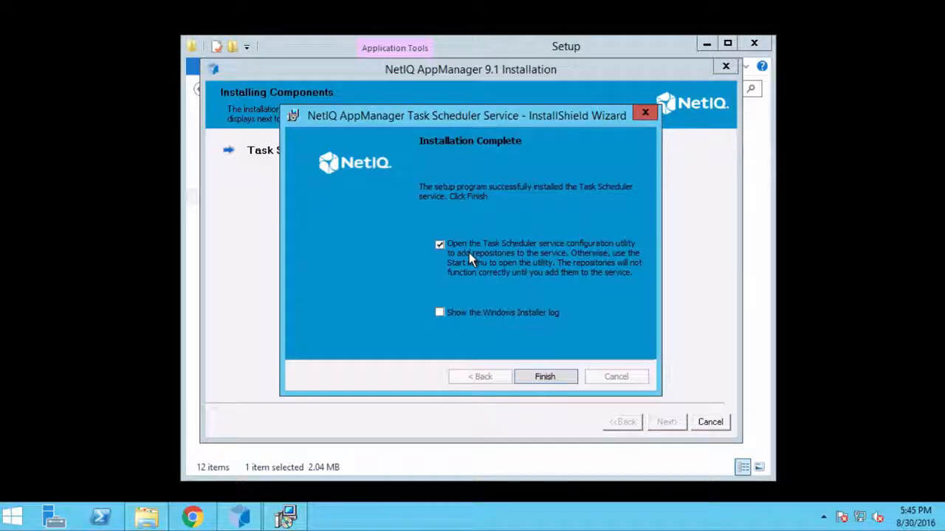
mouse_move(537, 298)
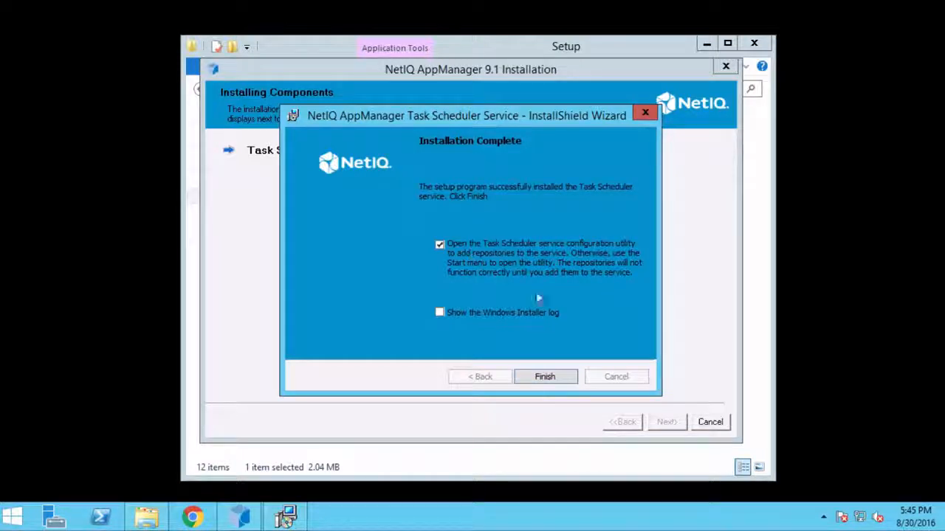
left_click(545, 377)
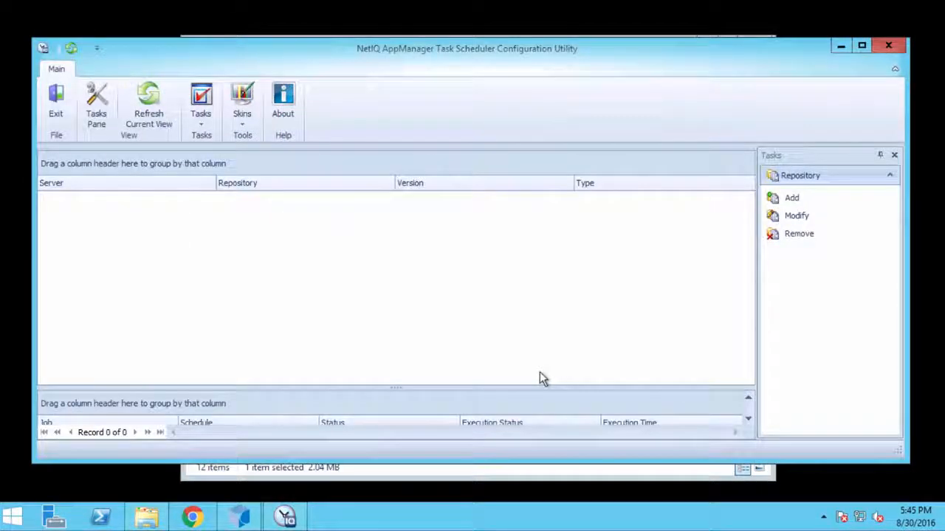
Maximize the Task Scheduler Configuration Utility window.
left_click(861, 45)
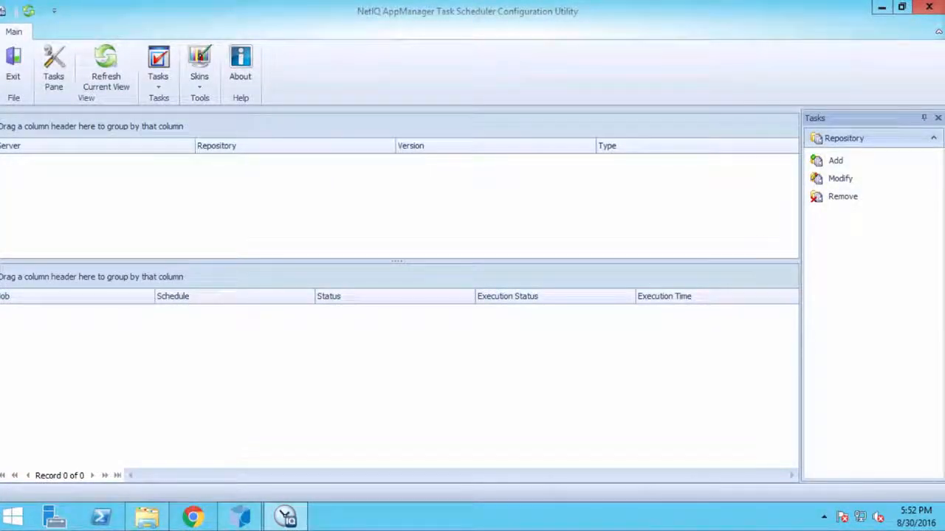
Start a new repository and enter instance hts80rona\appman without a port number.
left_click(158, 66)
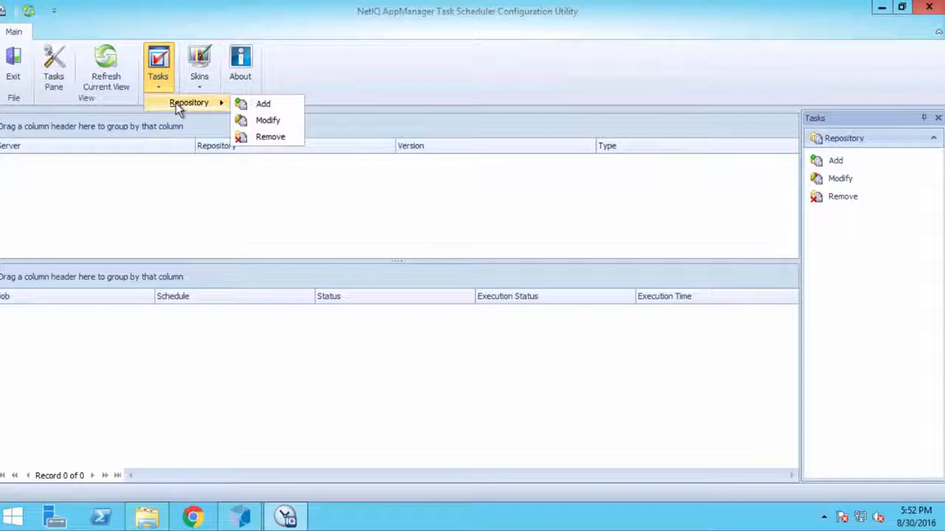
left_click(262, 104)
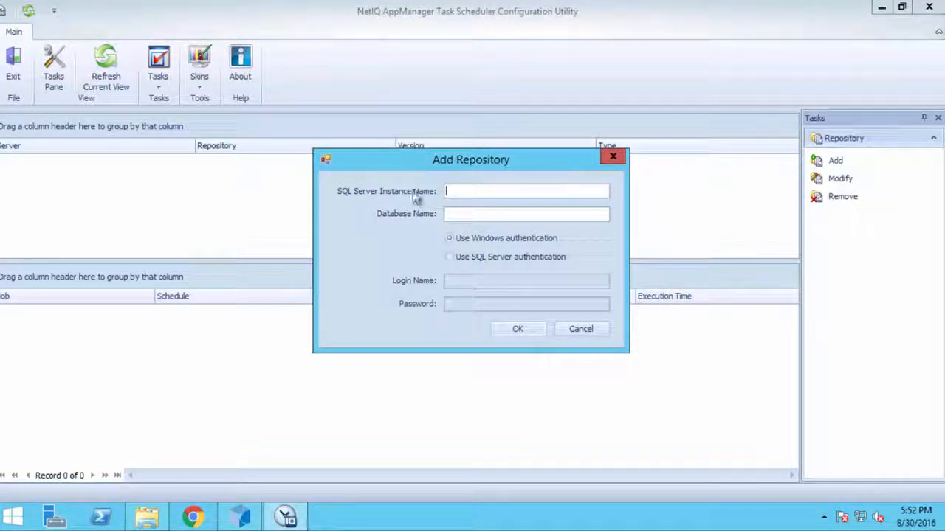
mouse_move(465, 203)
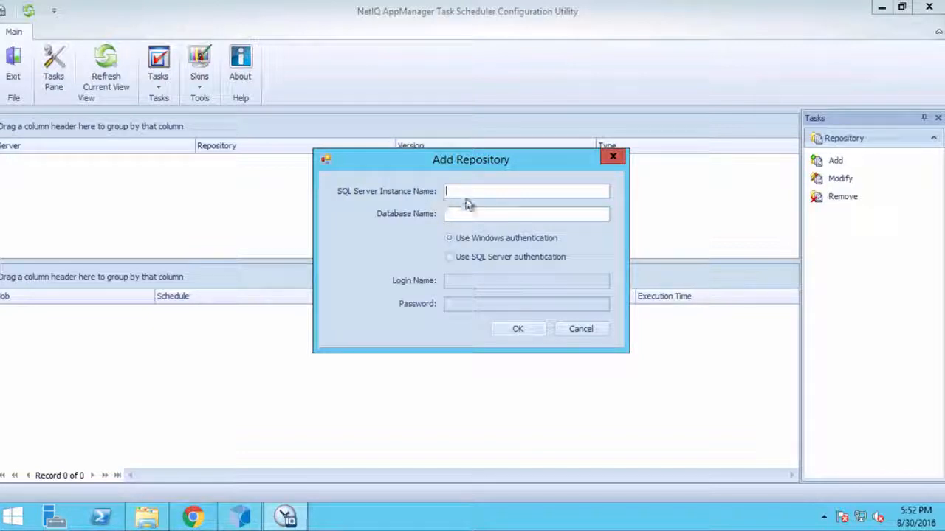
type("hts8u")
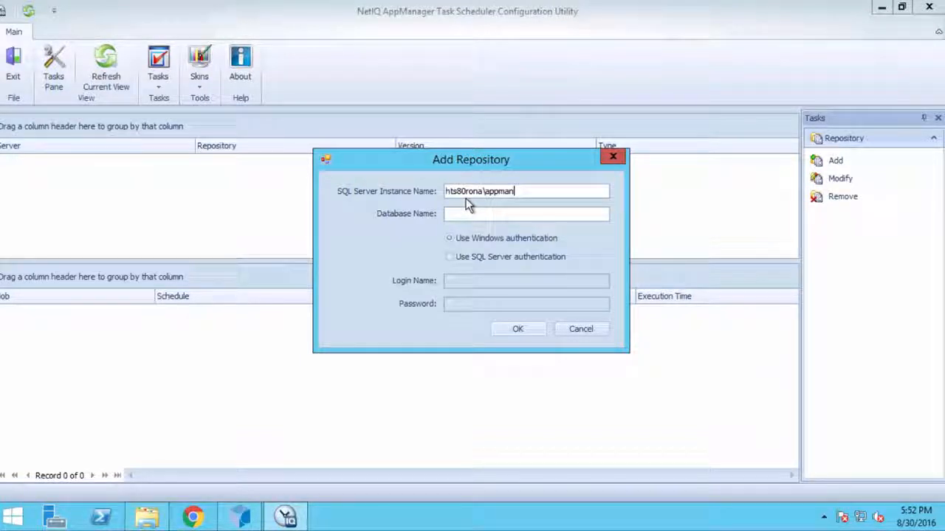
type(",")
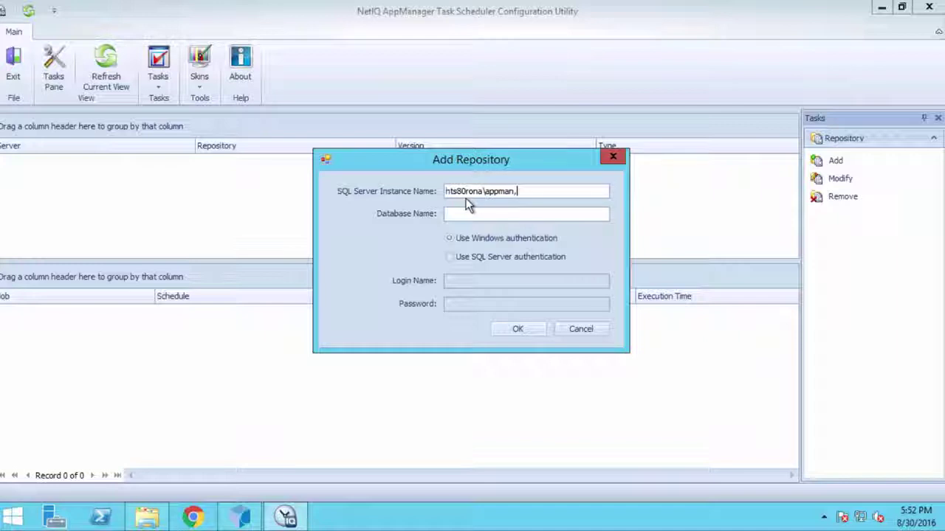
type("1433")
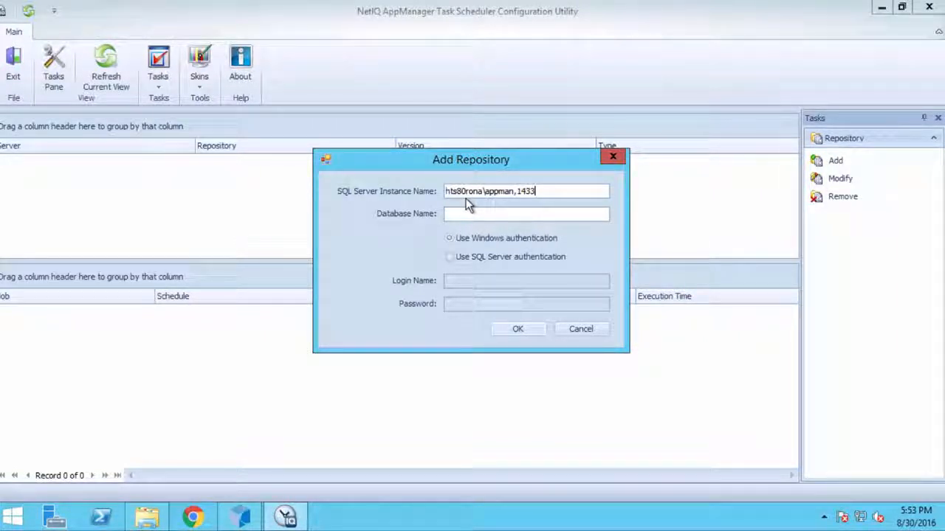
key("Backspace")
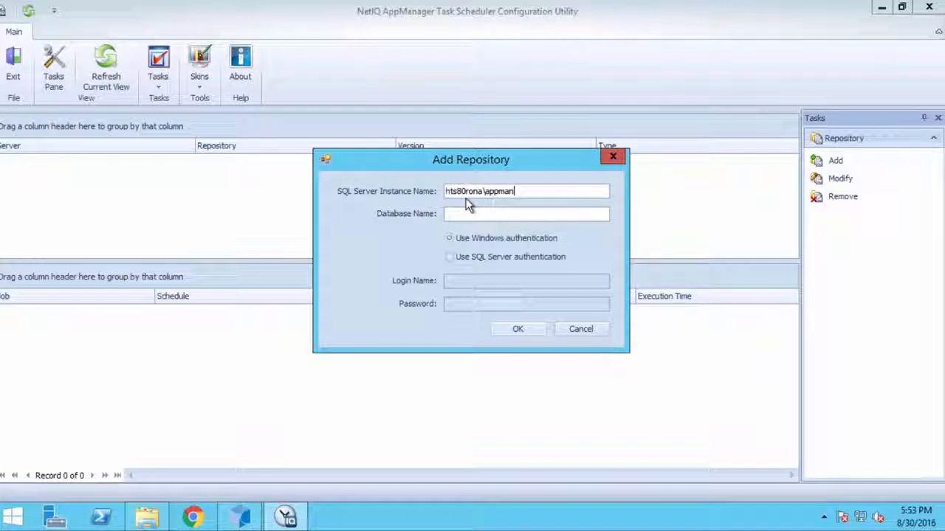
Enter database qdb and select Windows authentication.
left_click(526, 213)
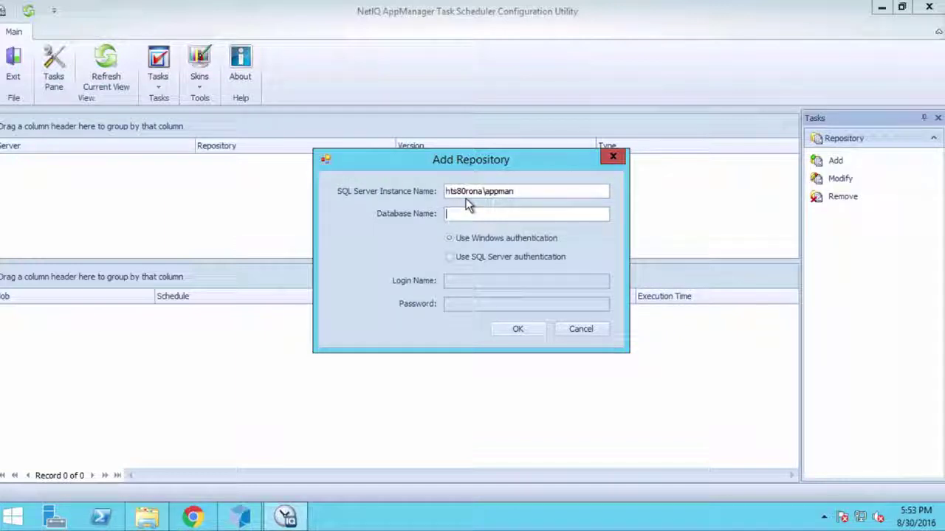
type("qdb")
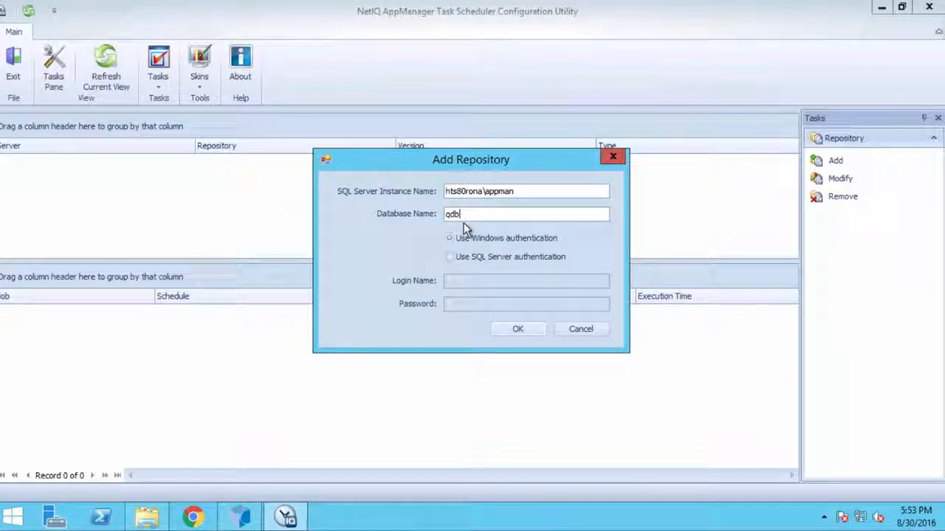
left_click(449, 237)
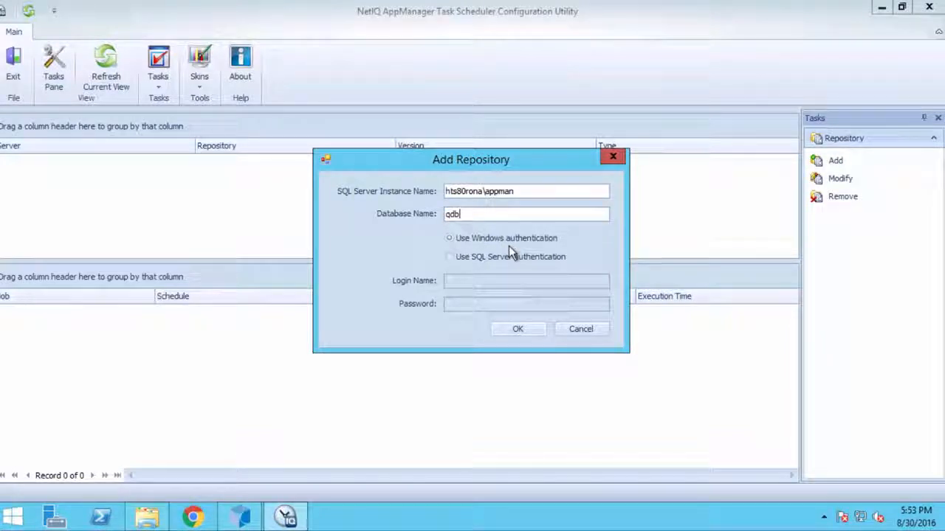
mouse_move(496, 251)
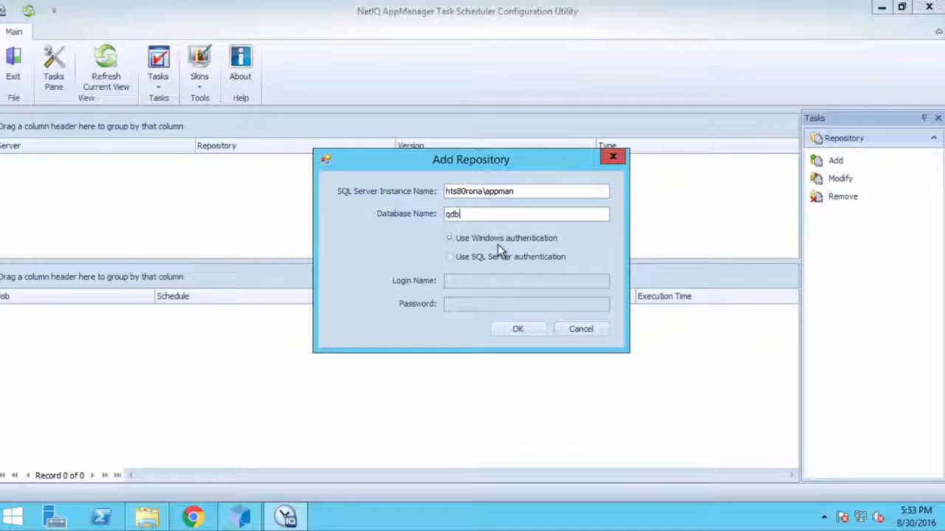
left_click(449, 256)
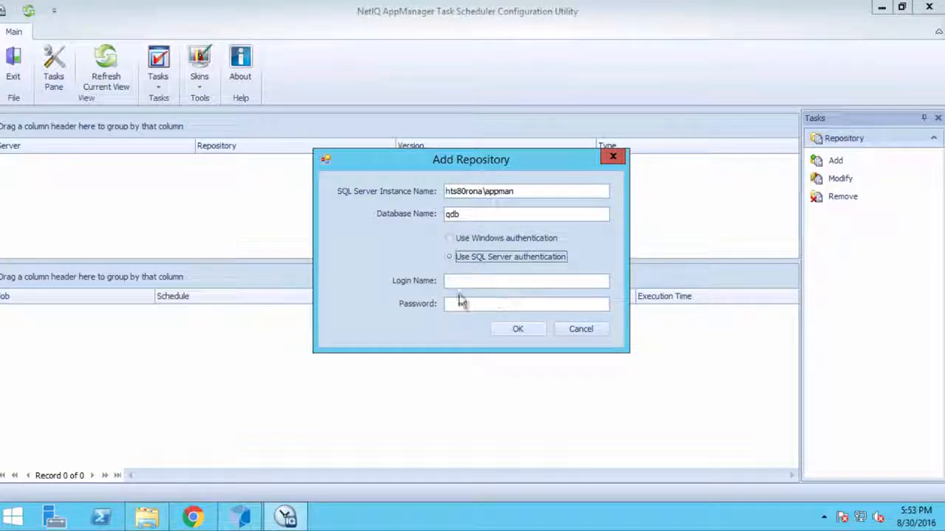
left_click(449, 238)
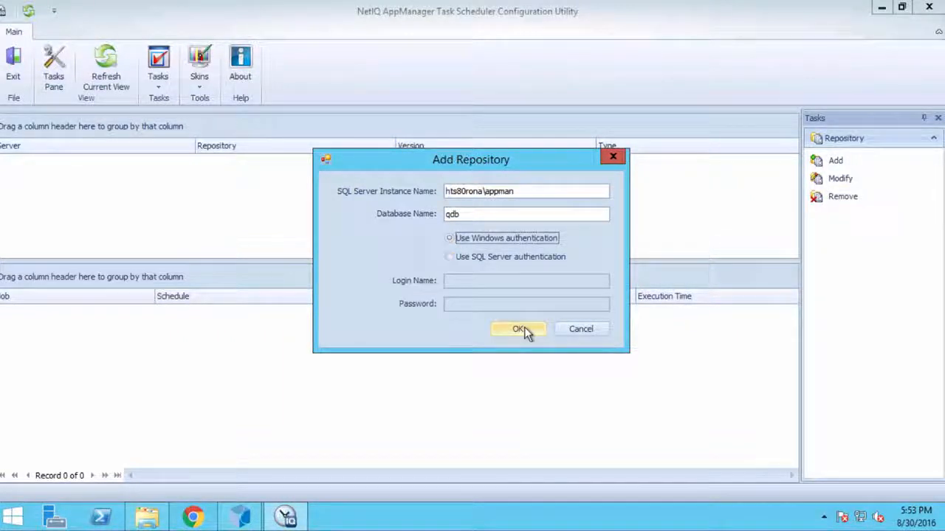
Confirm the qdb repository and scroll through its 16 QDB jobs.
left_click(518, 328)
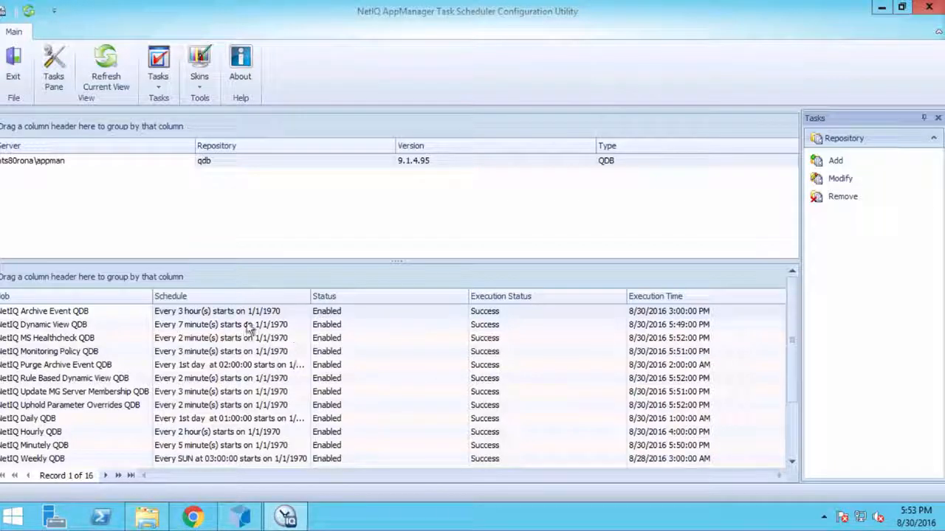
mouse_move(324, 352)
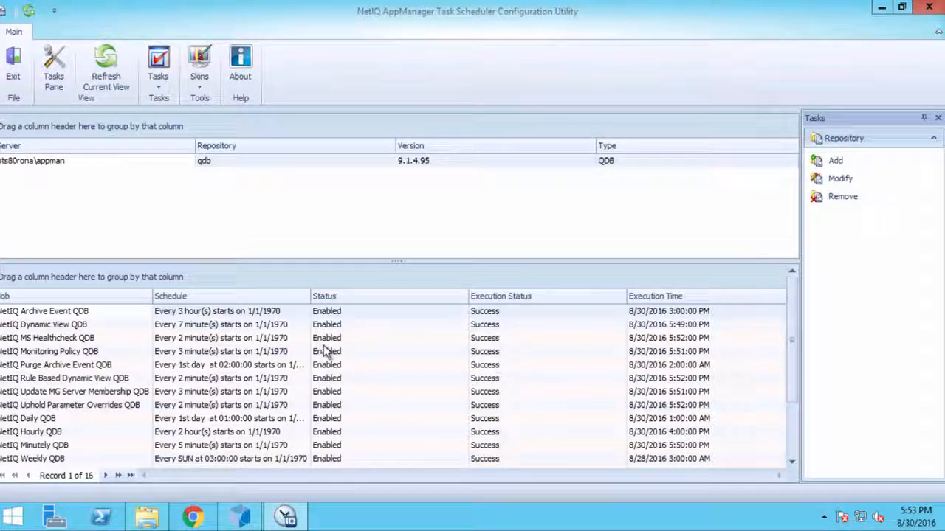
mouse_move(520, 329)
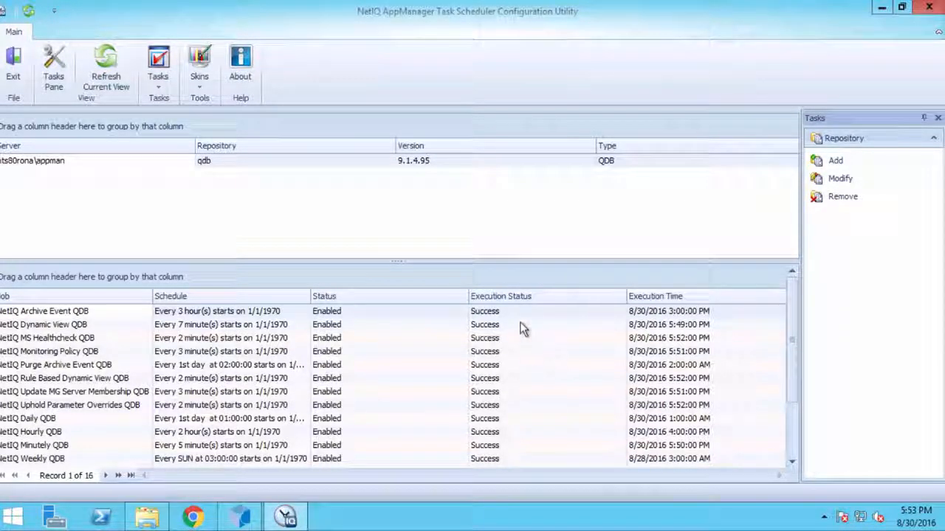
mouse_move(546, 362)
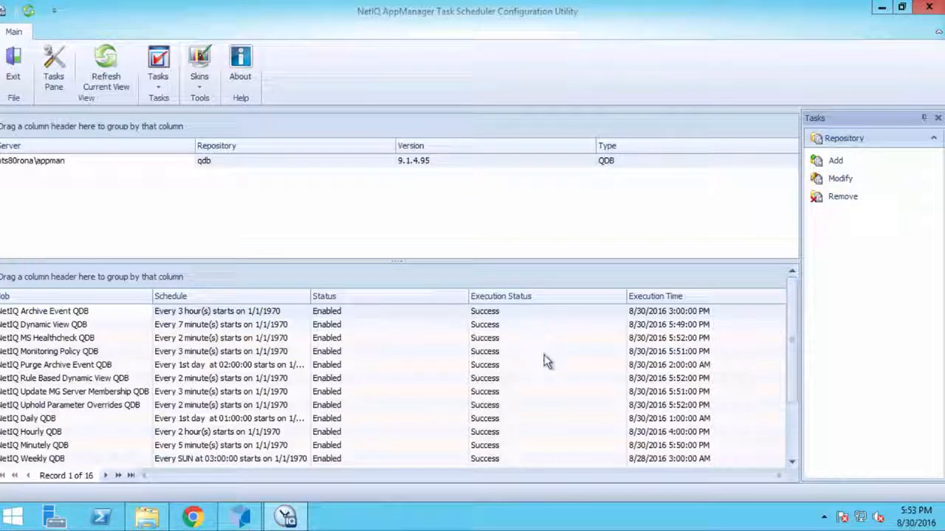
mouse_move(714, 375)
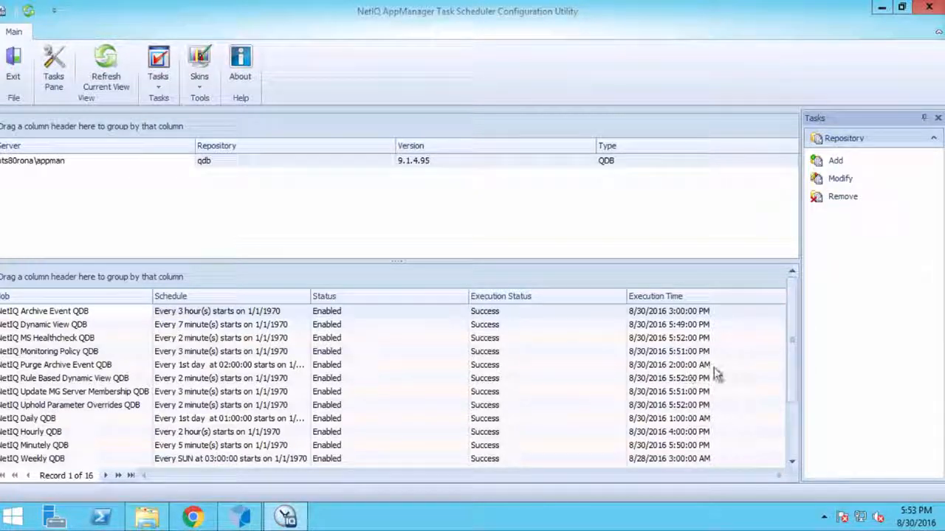
scroll("down", 3)
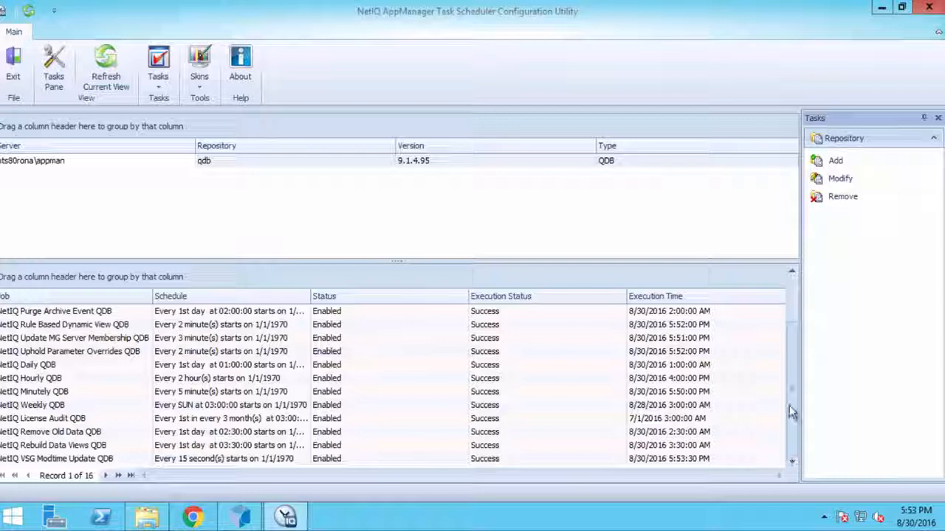
scroll("up", 3)
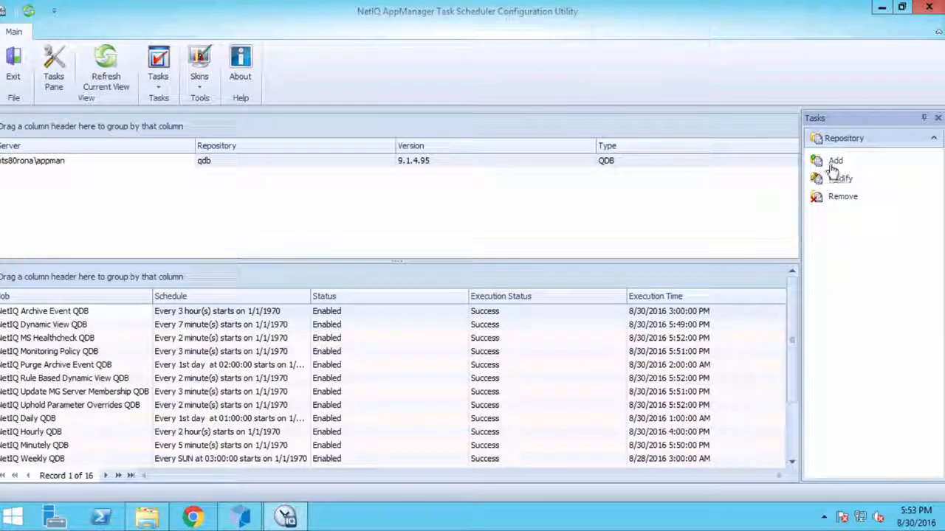
mouse_move(832, 166)
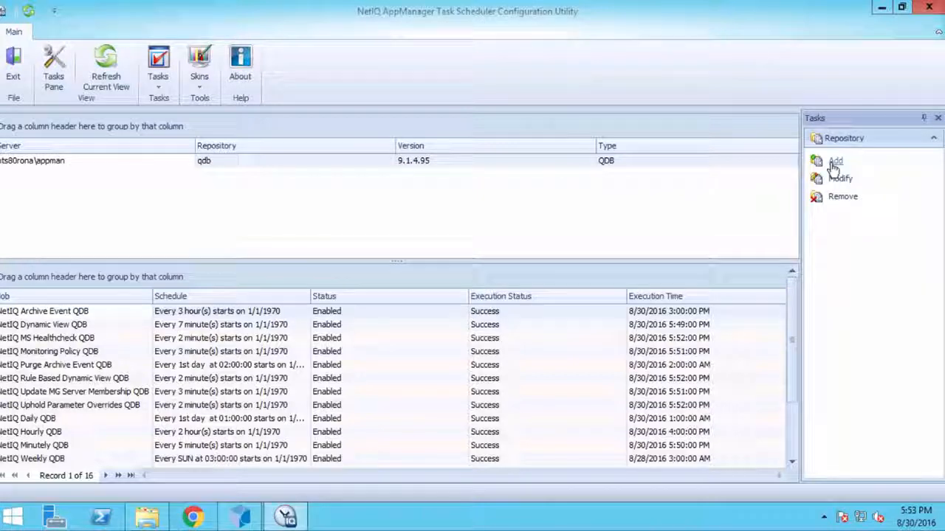
Add repository nqccdb on hts80rona\appman with Windows authentication.
left_click(835, 160)
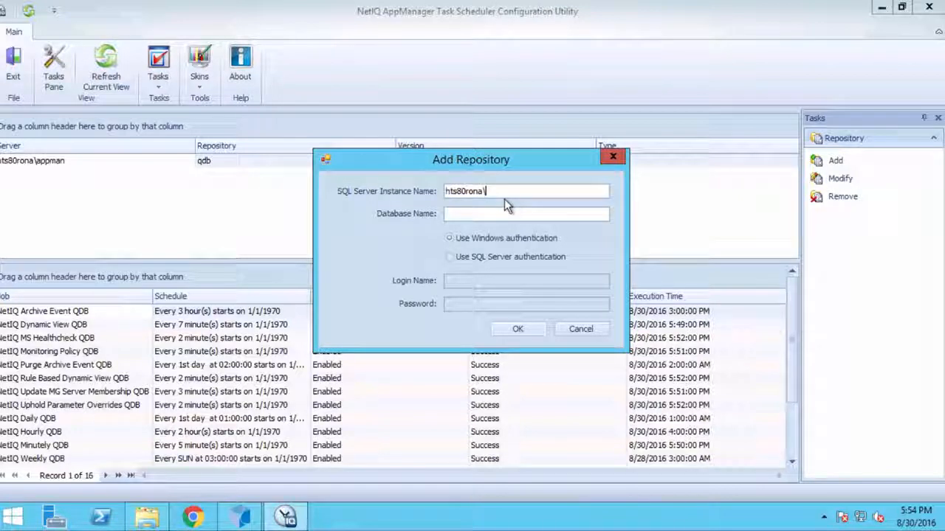
type("app")
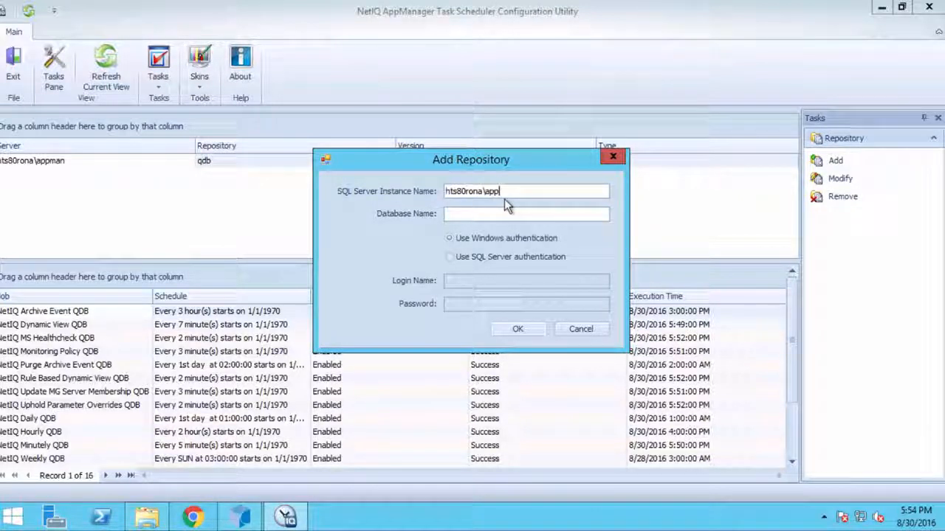
type("man")
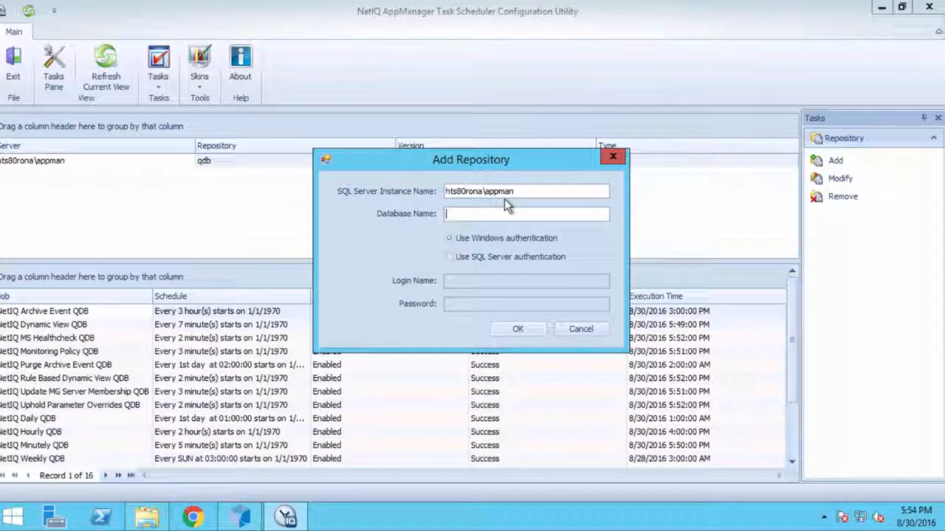
type("nqcd")
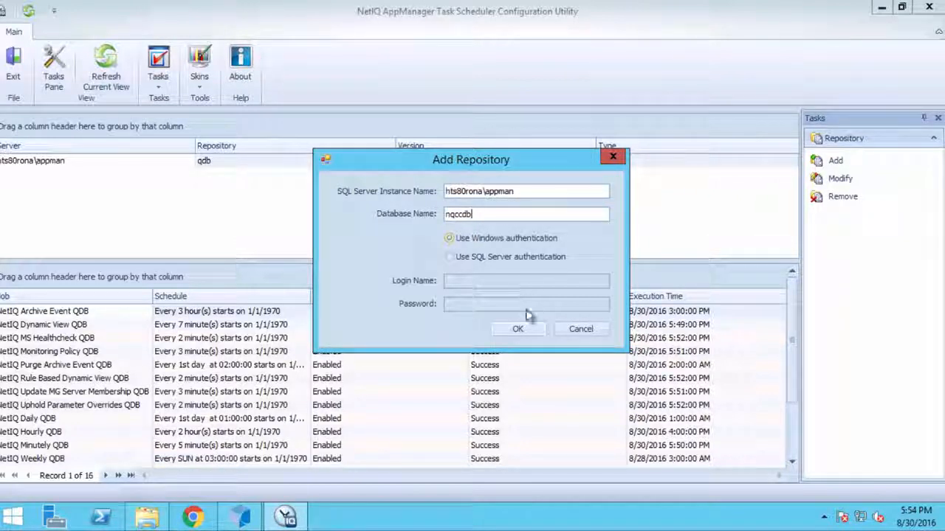
left_click(517, 328)
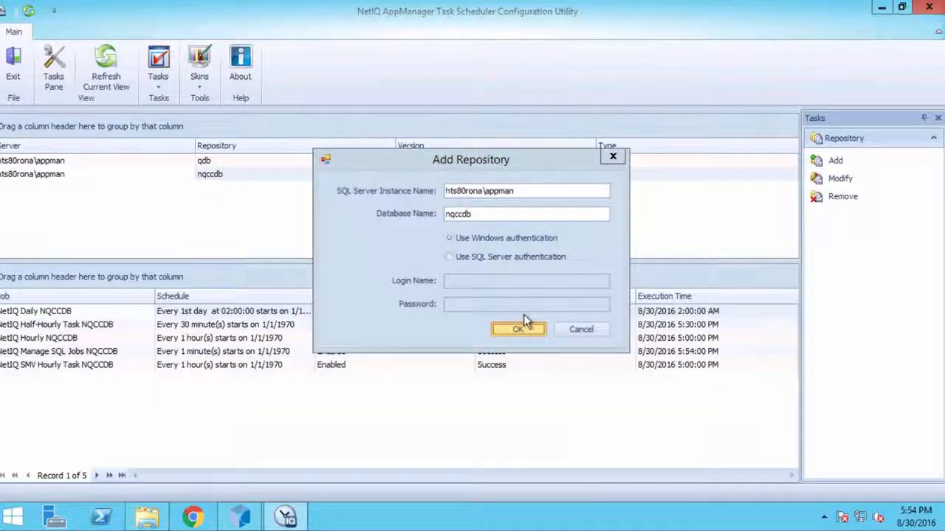
left_click(518, 329)
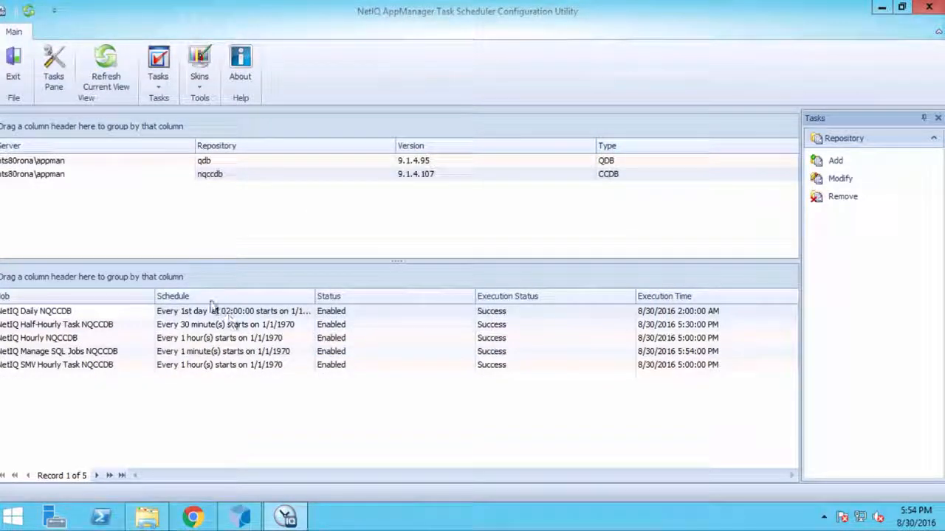
mouse_move(132, 327)
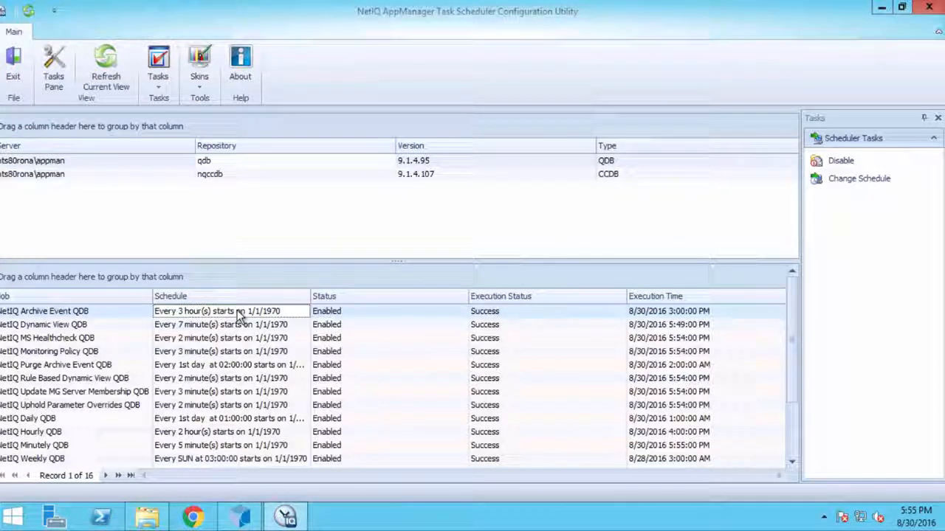
mouse_move(195, 221)
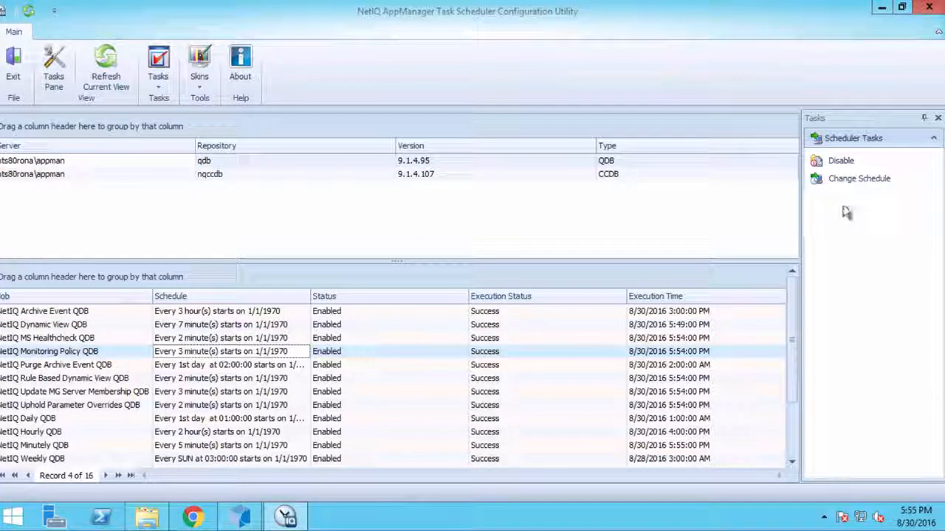
mouse_move(849, 188)
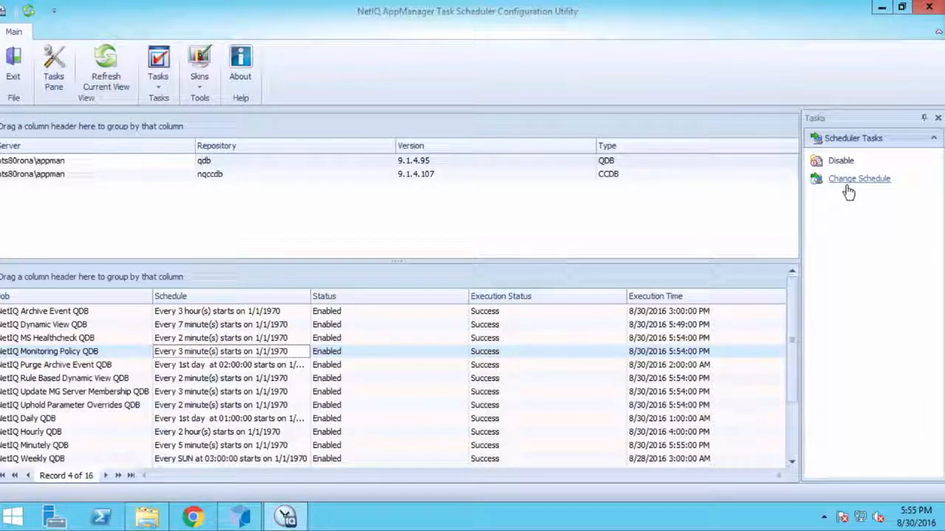
left_click(859, 178)
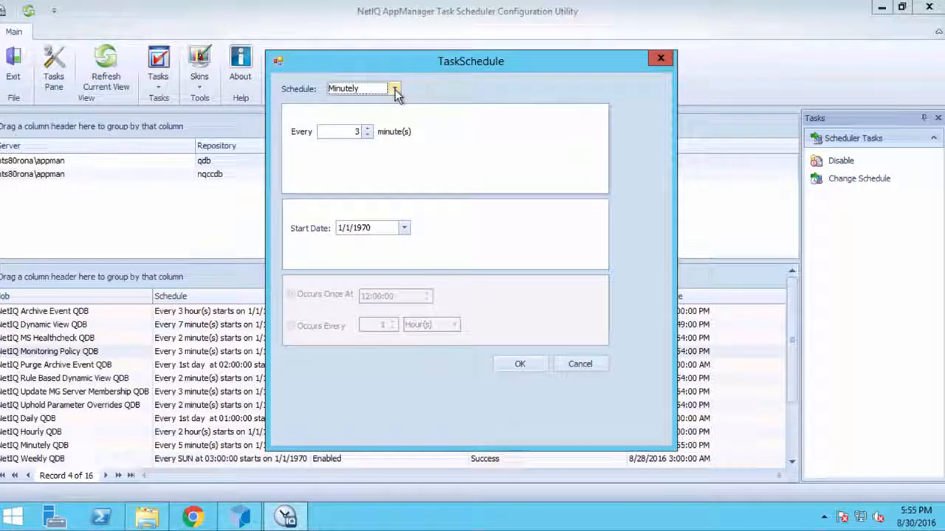
left_click(397, 89)
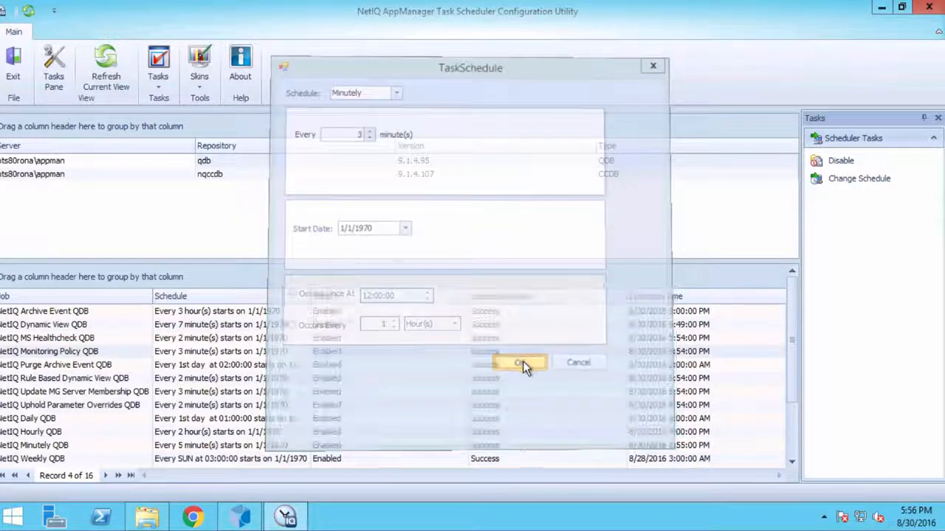
left_click(519, 362)
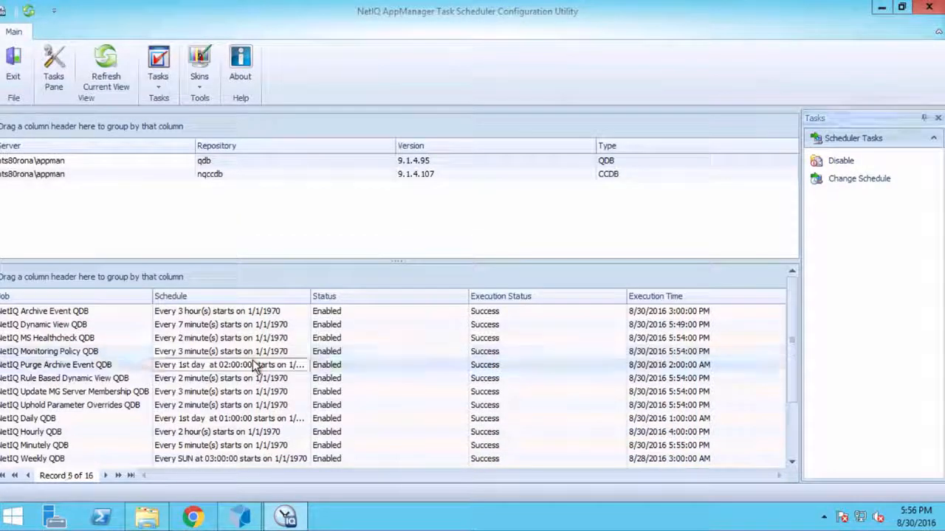
Disable the NetIQ Purge Archive Event QDB job from the Scheduler Tasks pane.
left_click(841, 161)
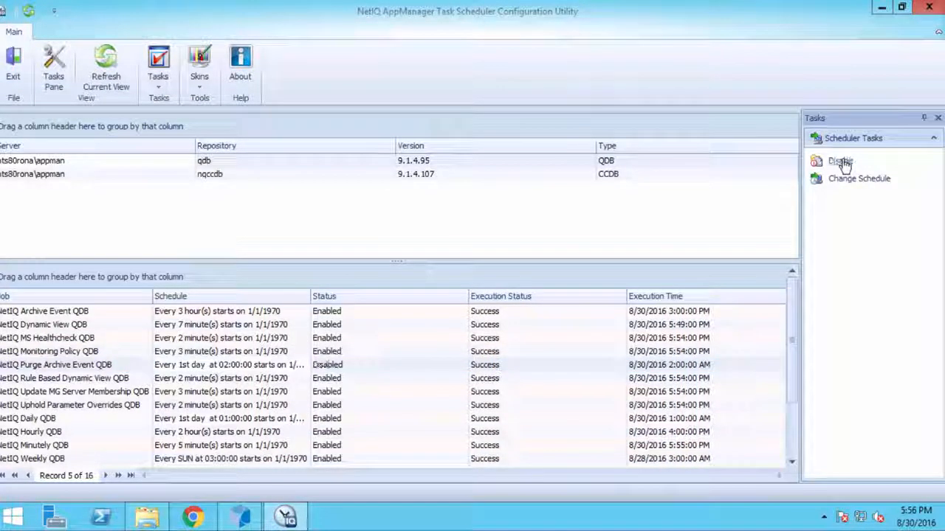
left_click(840, 161)
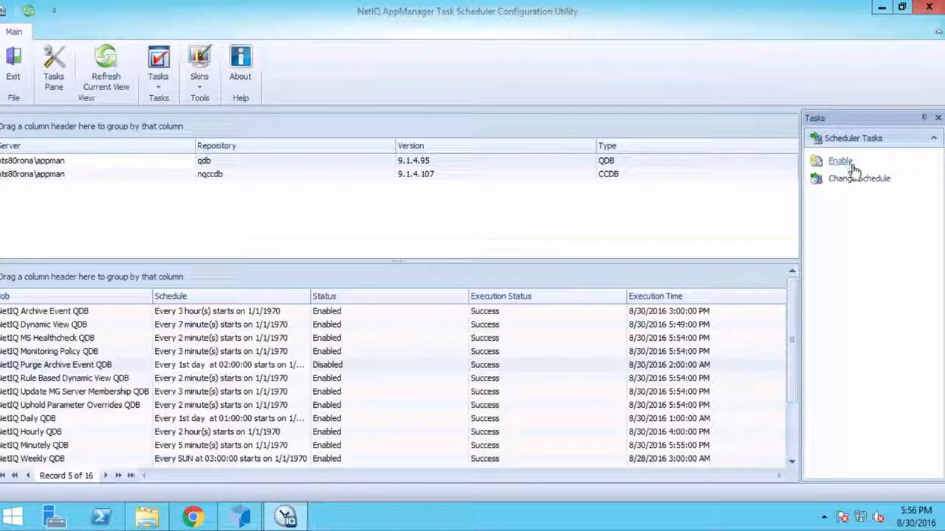